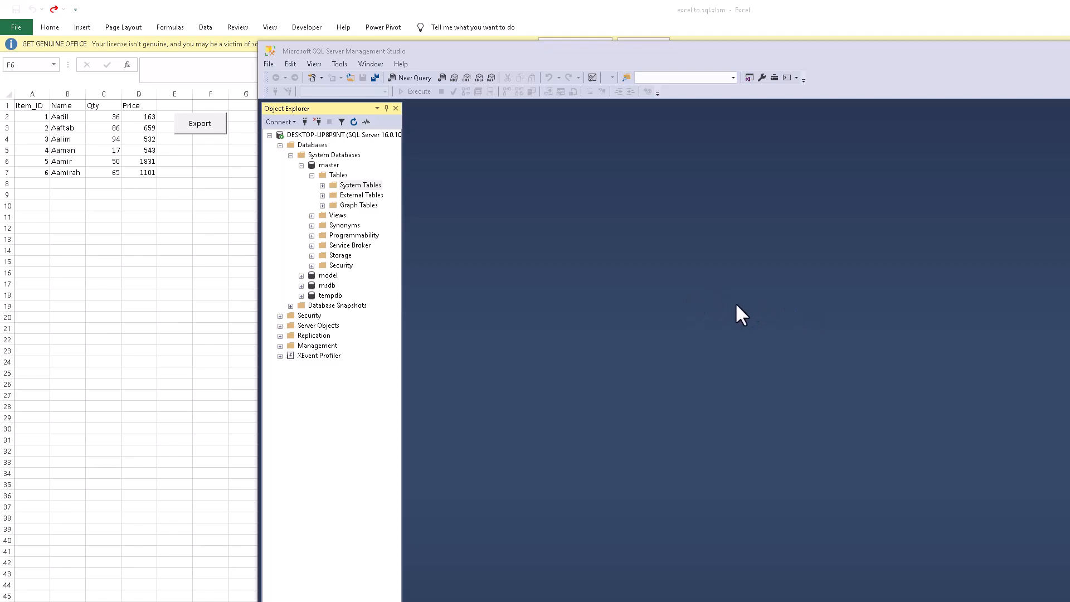
mouse_move(662, 321)
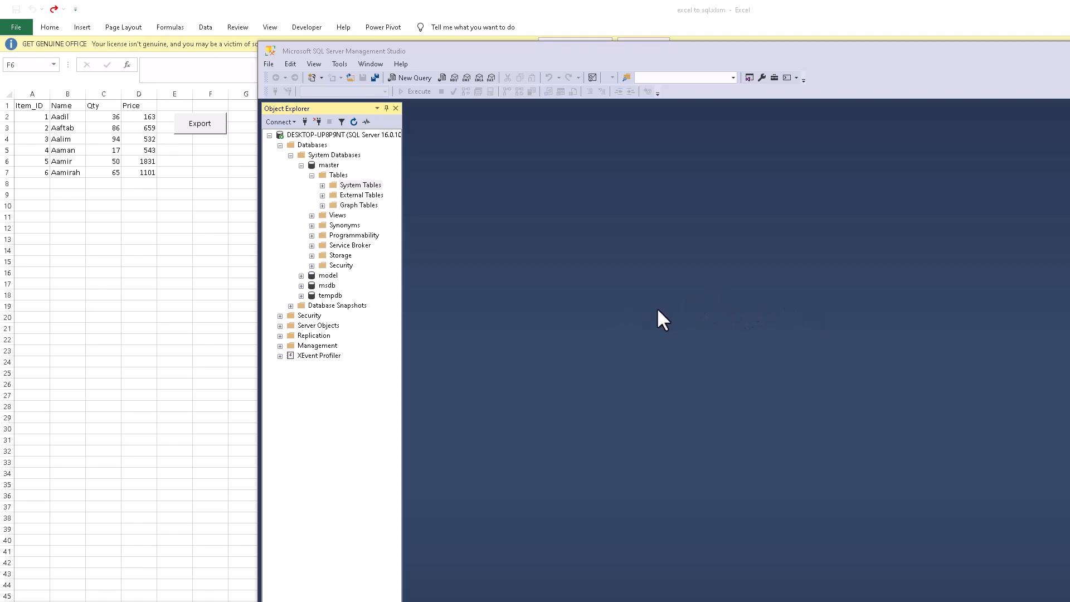
mouse_move(599, 312)
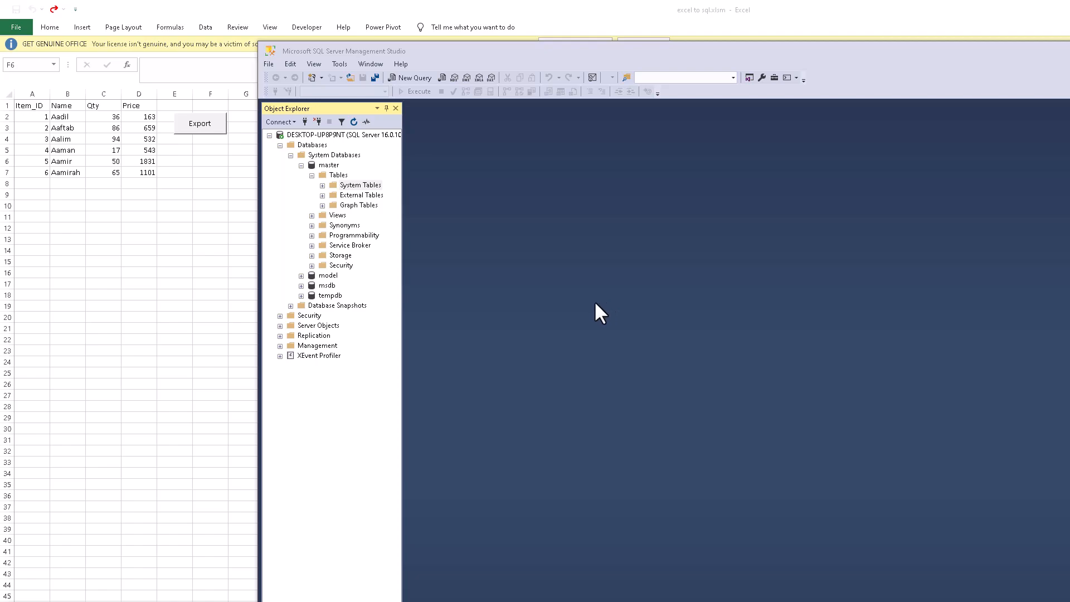
mouse_move(490, 312)
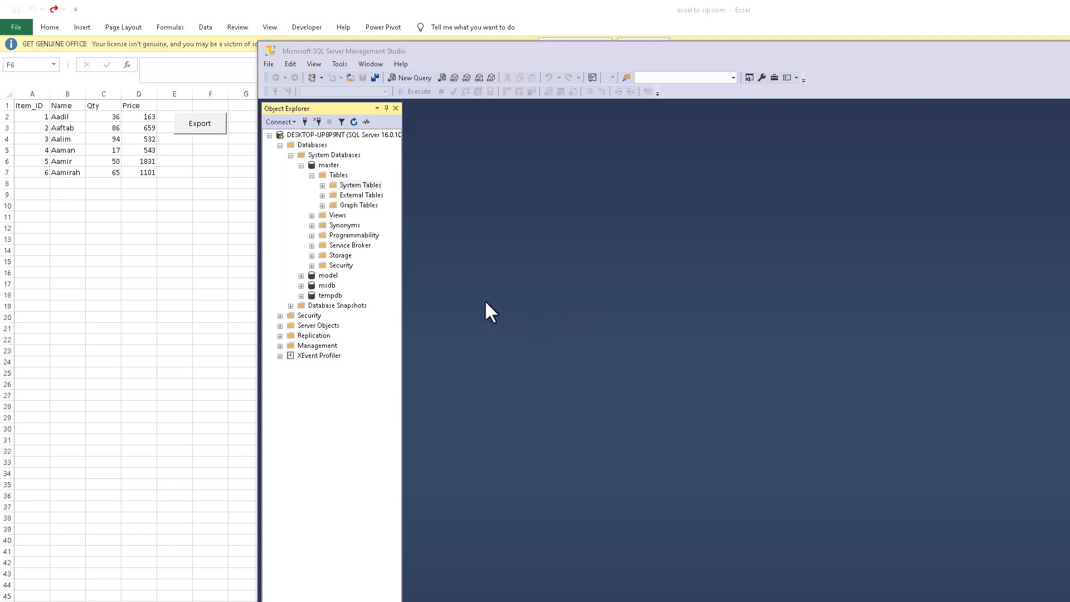
mouse_move(398, 391)
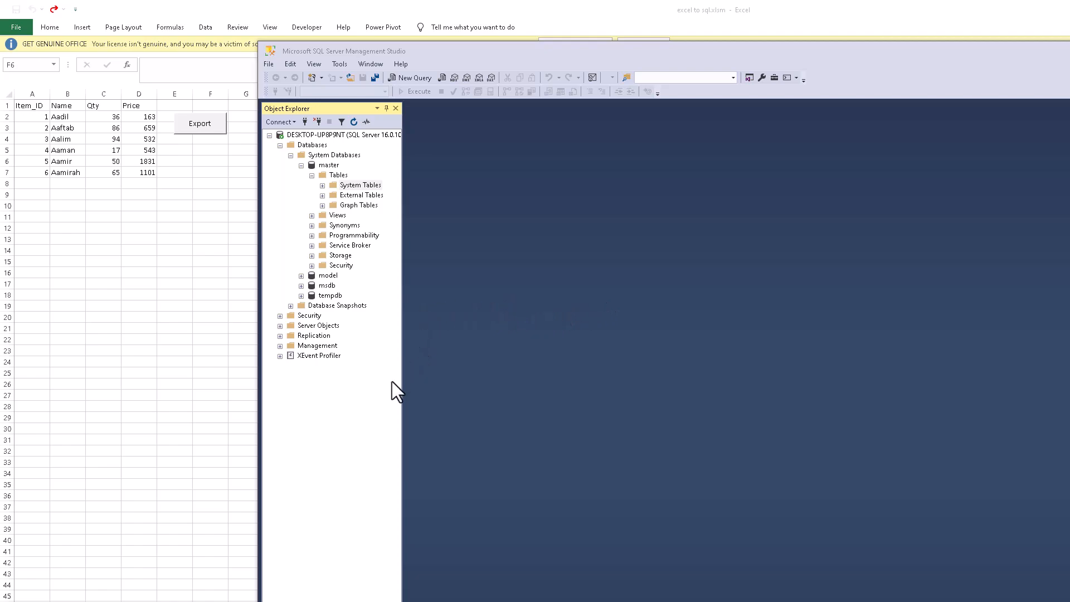
- Maximize the SQL Server Management Studio window over the Excel sheet
click(359, 185)
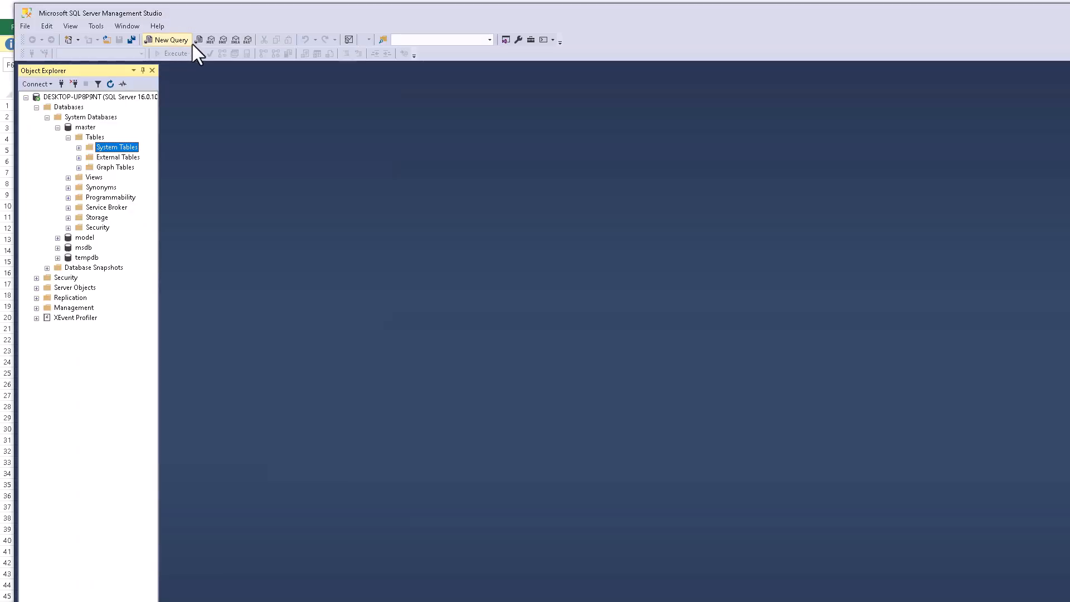
- Disconnect and reconnect to the local server, then expand Security > Logins
click(170, 39)
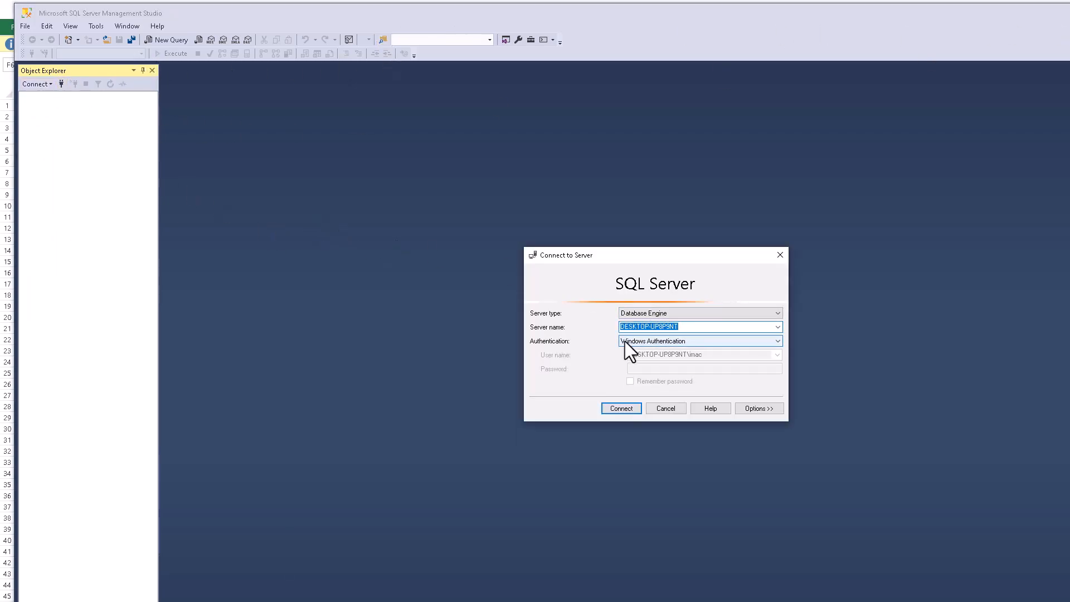
click(620, 408)
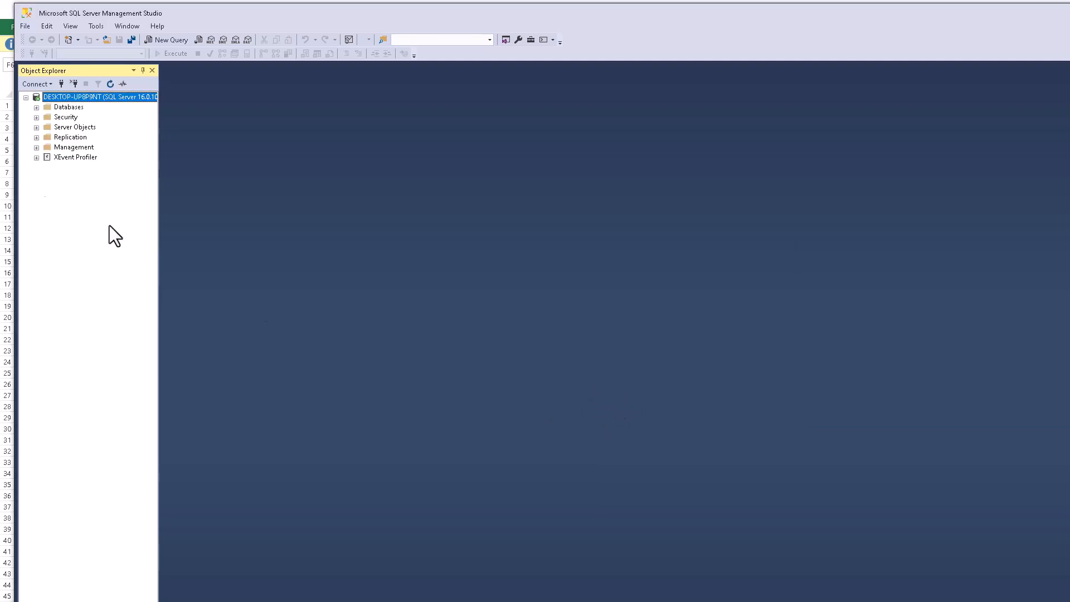
click(37, 116)
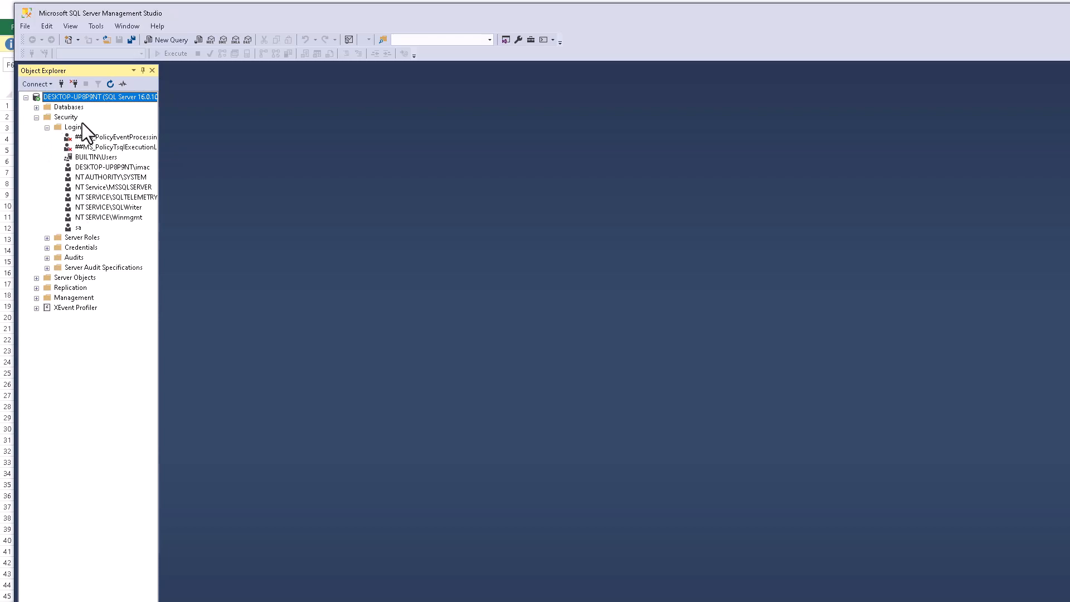
- Add login 'admin' with SQL Server authentication, no forced password change, and the sysadmin role
click(122, 137)
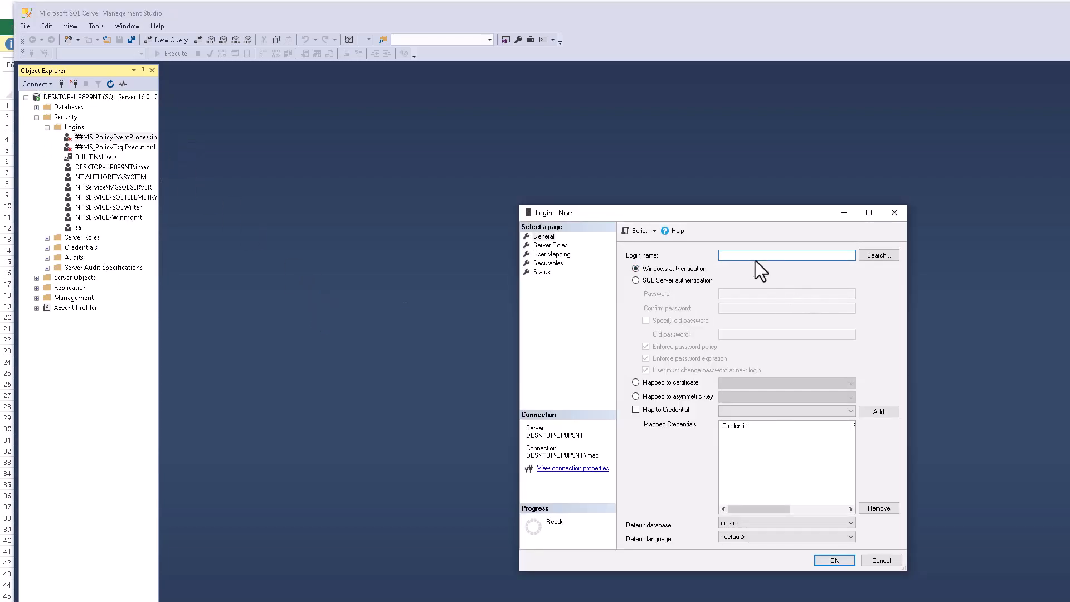
text(admin)
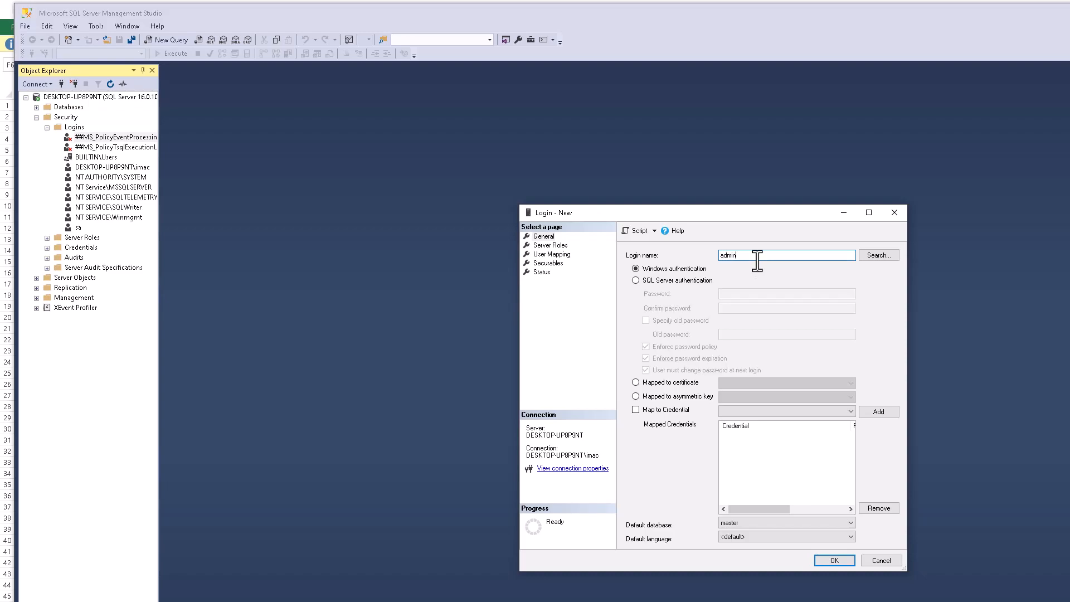
click(636, 279)
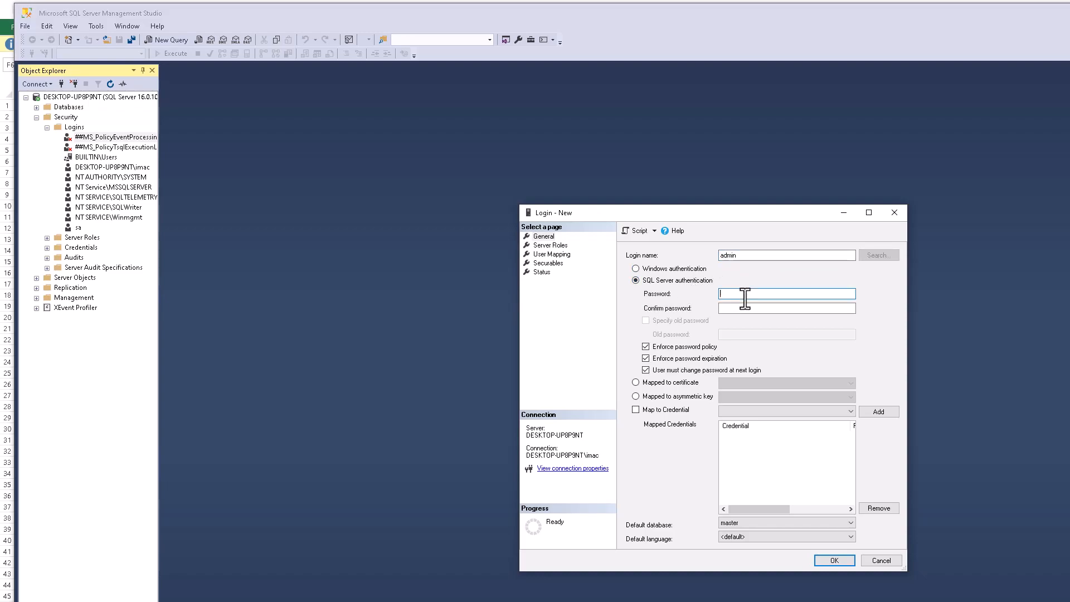
text(password)
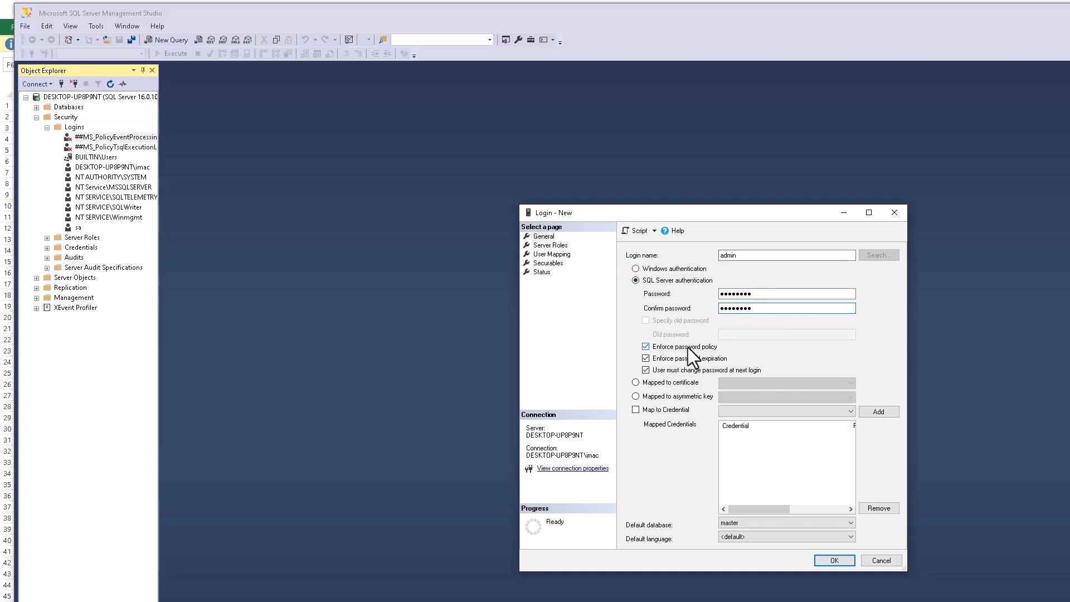
click(645, 370)
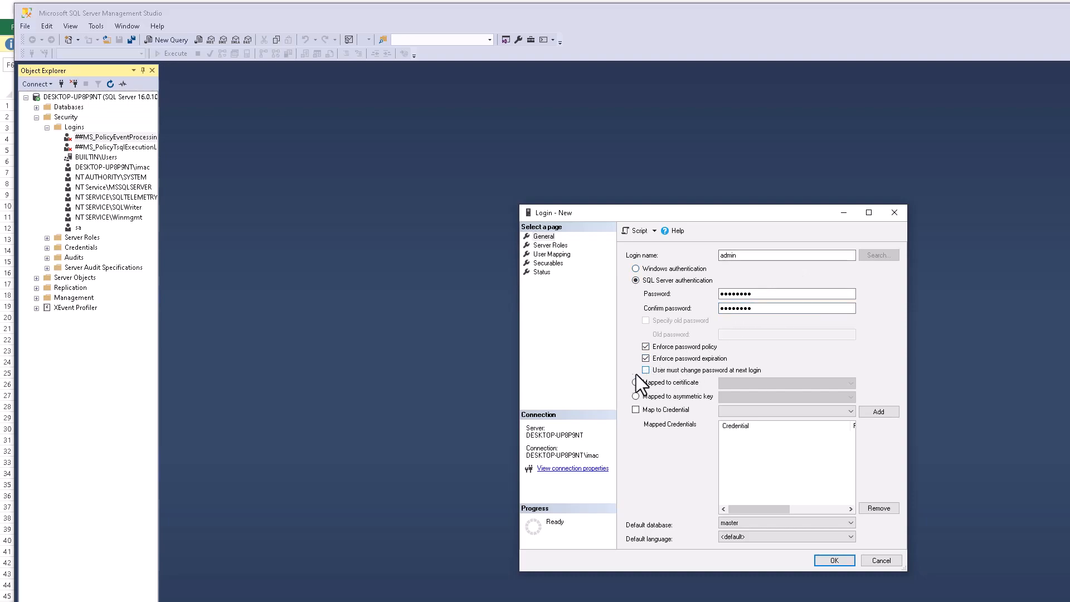
click(646, 346)
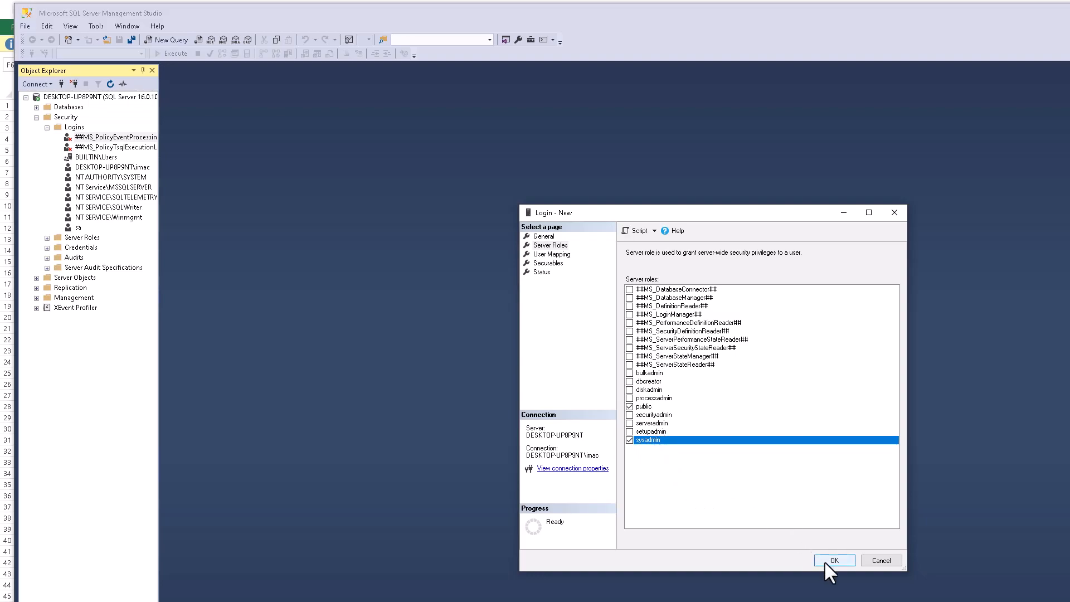
click(833, 560)
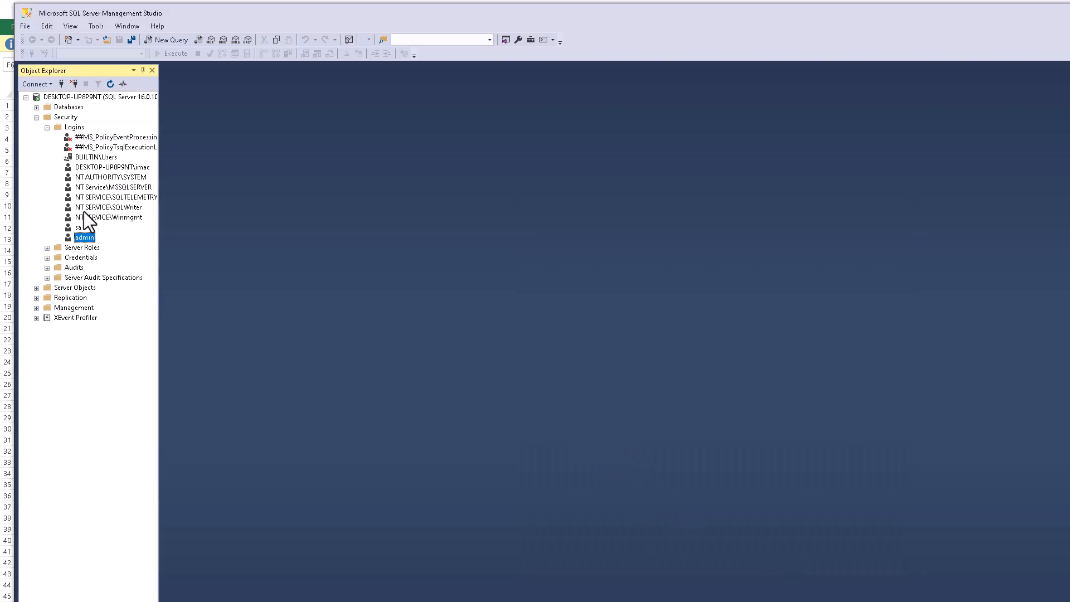
mouse_move(68, 96)
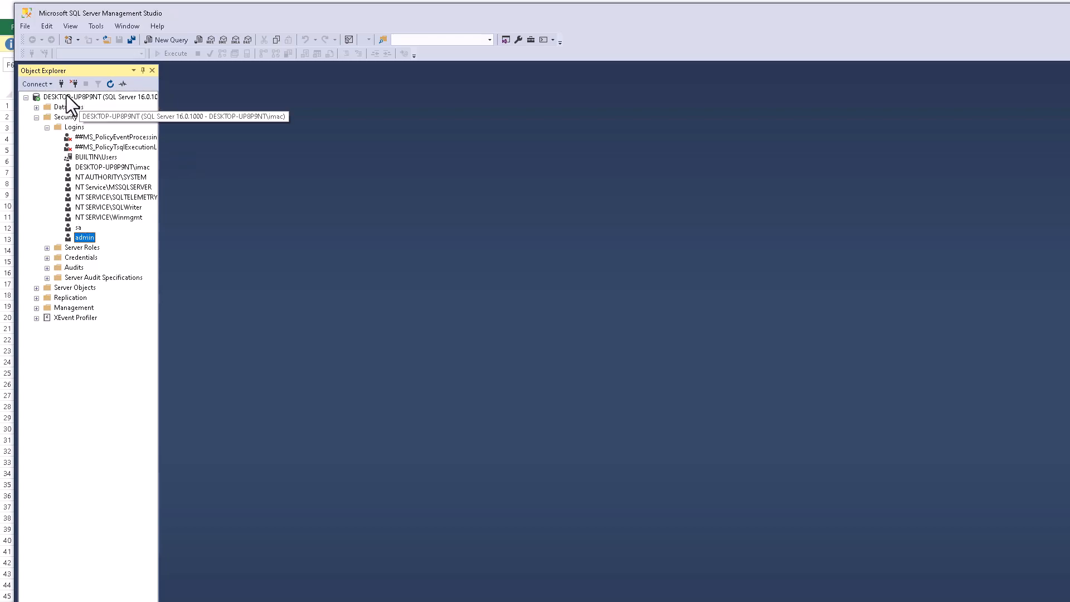
- Disconnect and try reconnecting as admin using SQL Server Authentication
click(35, 83)
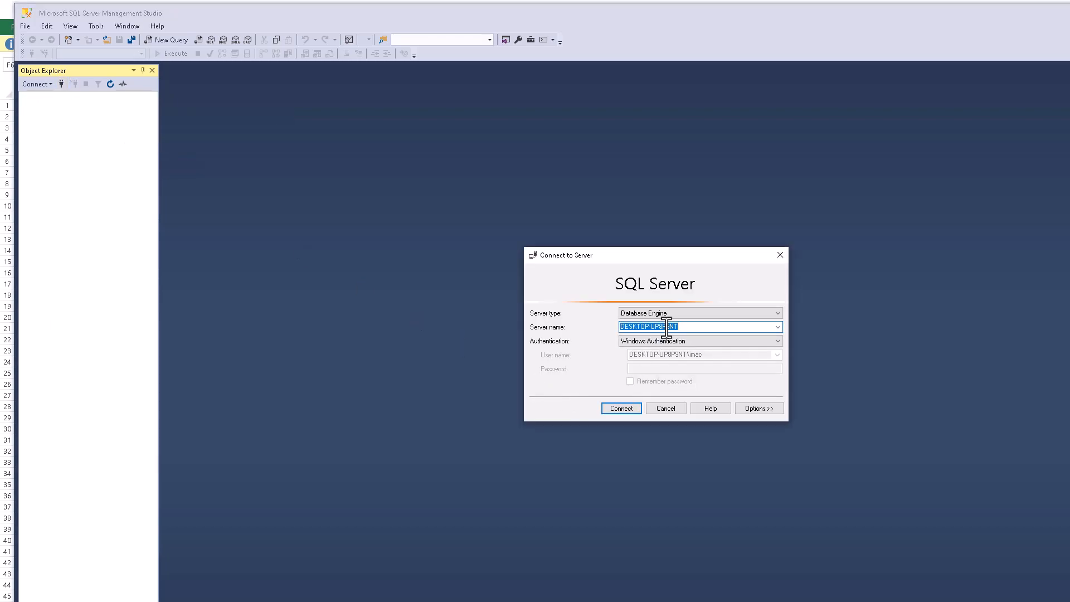
click(777, 340)
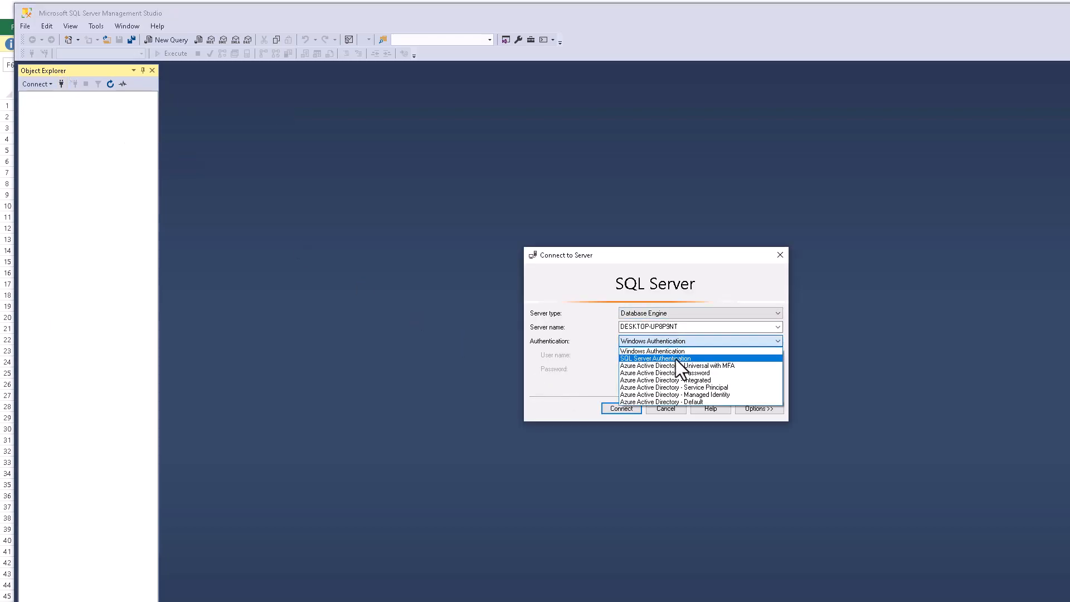
click(656, 358)
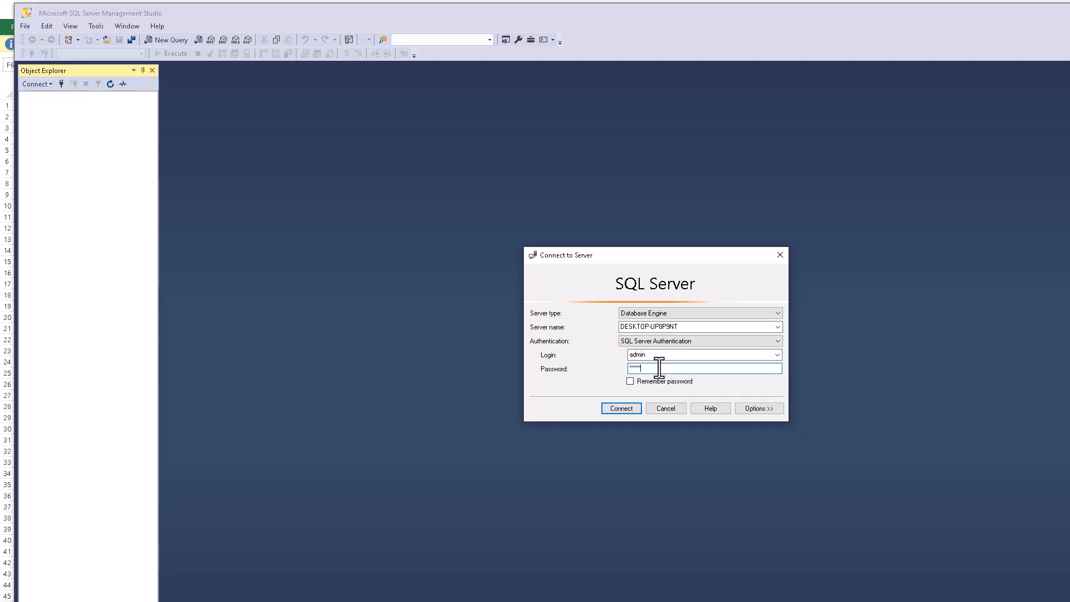
click(620, 407)
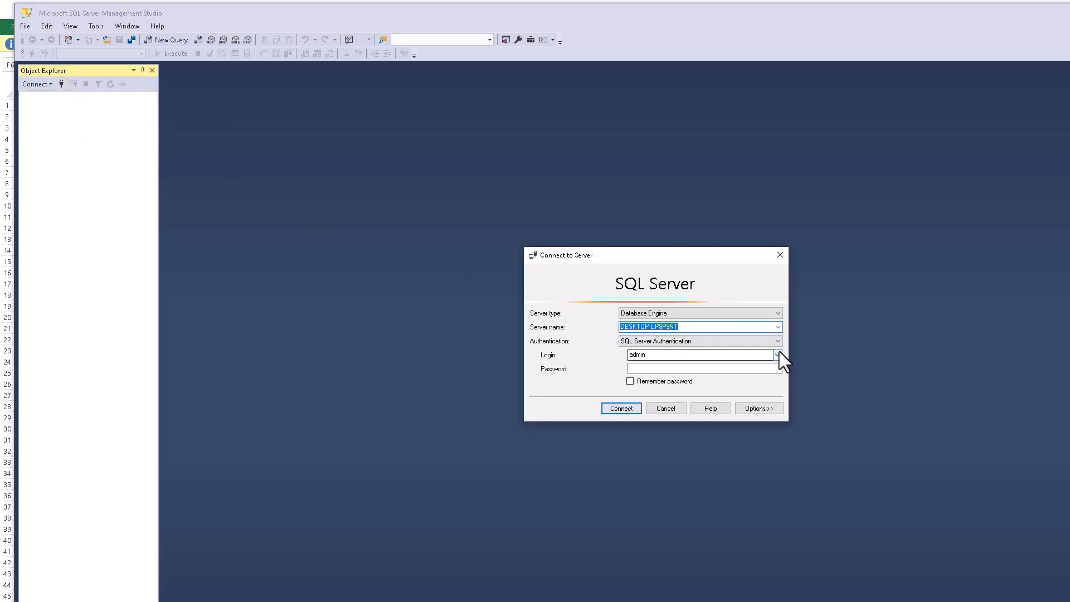
- Reconnect with Windows authentication and expand System Databases > master > Tables
click(776, 340)
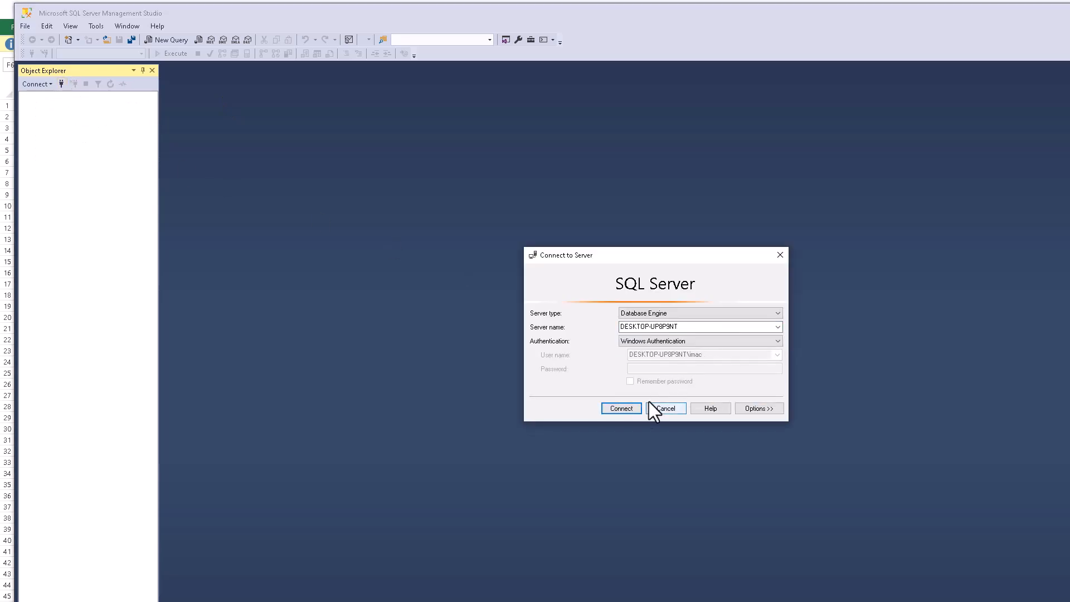
click(619, 408)
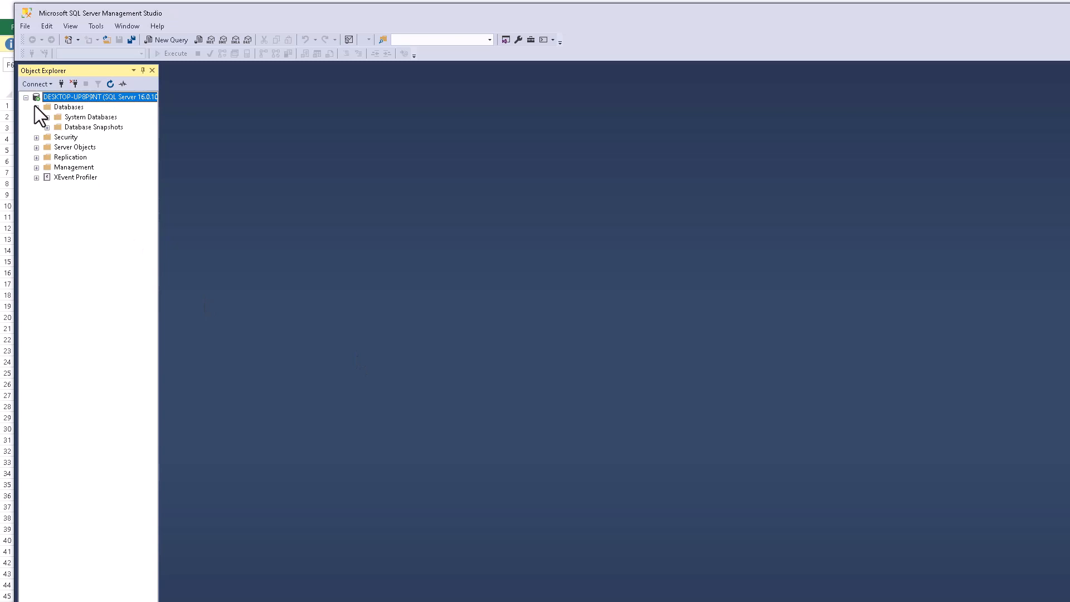
click(47, 116)
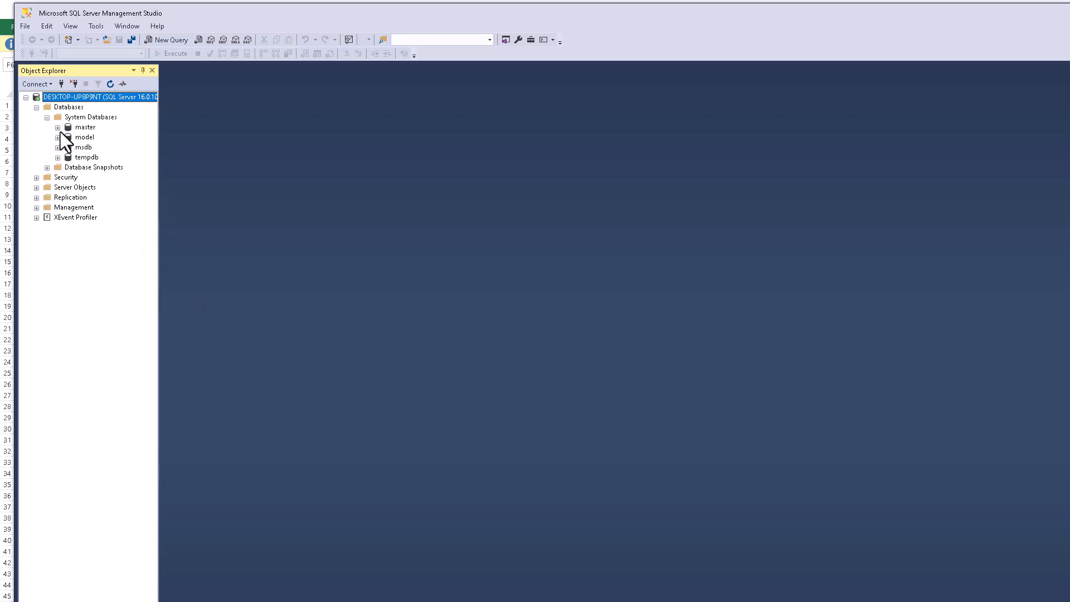
click(59, 127)
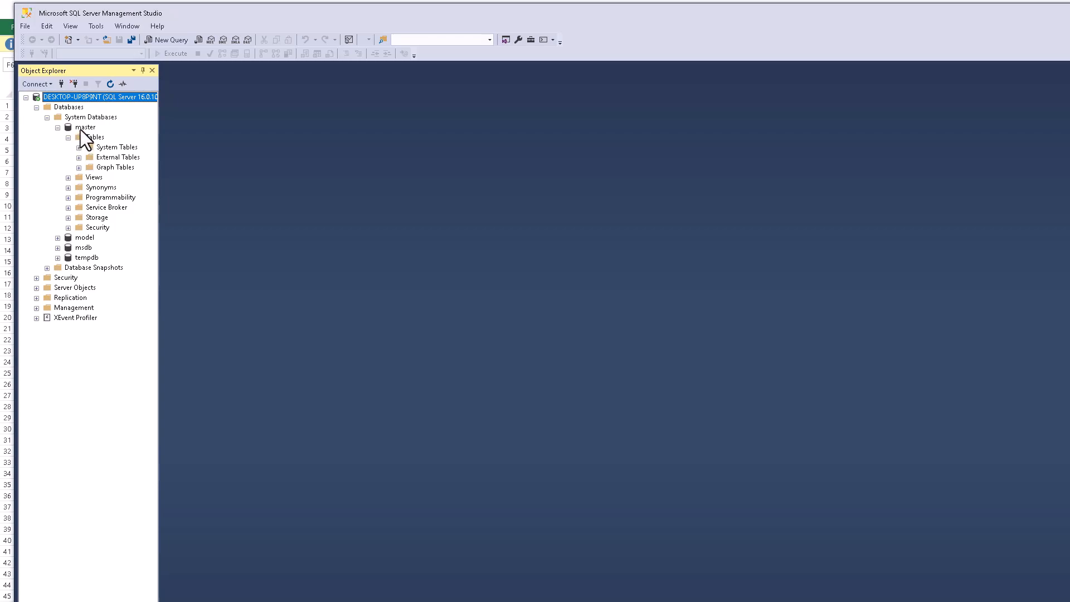
click(85, 127)
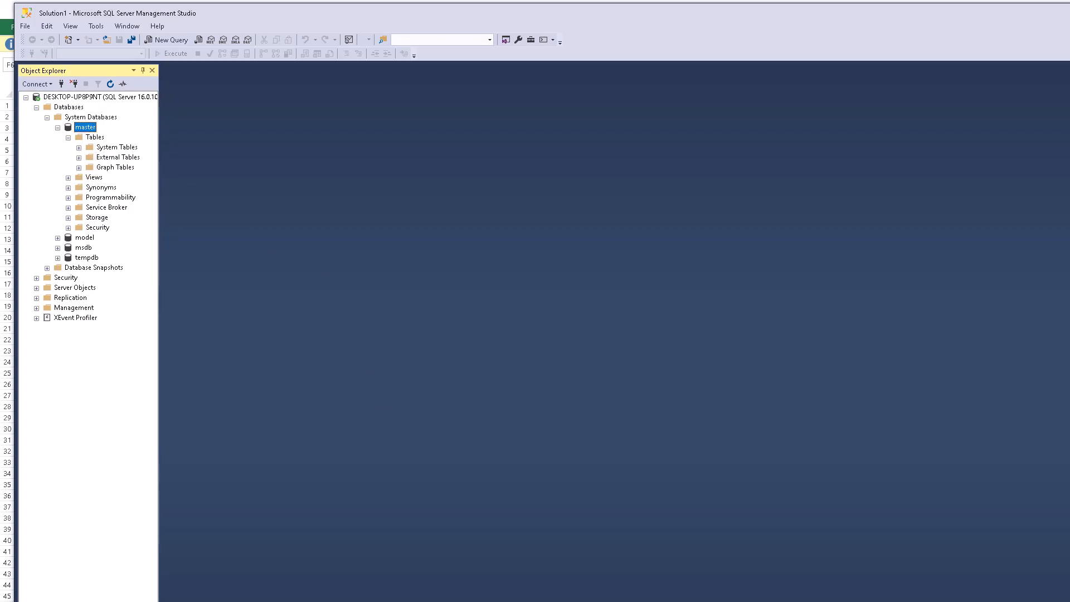
- Execute a CREATE TABLE product script with Item_ID, Name, Qty and Price columns
click(169, 39)
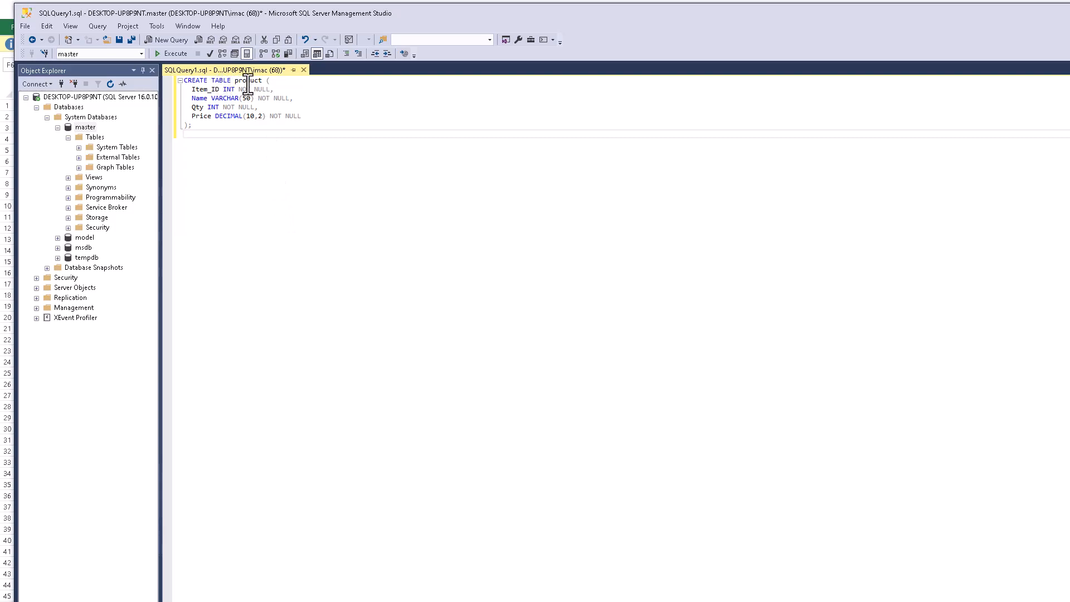
double_click(249, 79)
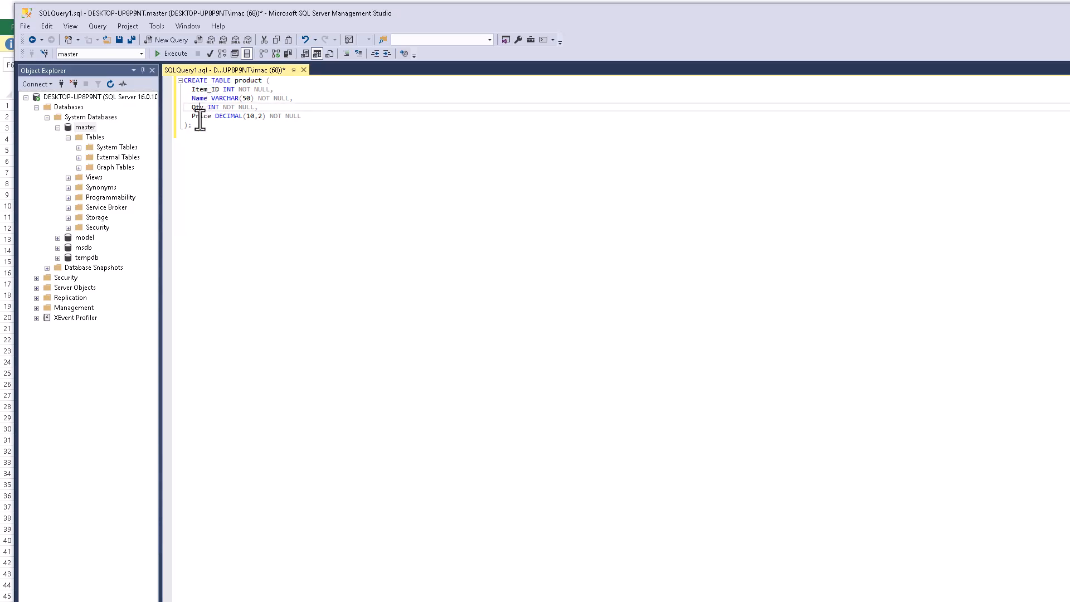
mouse_move(230, 88)
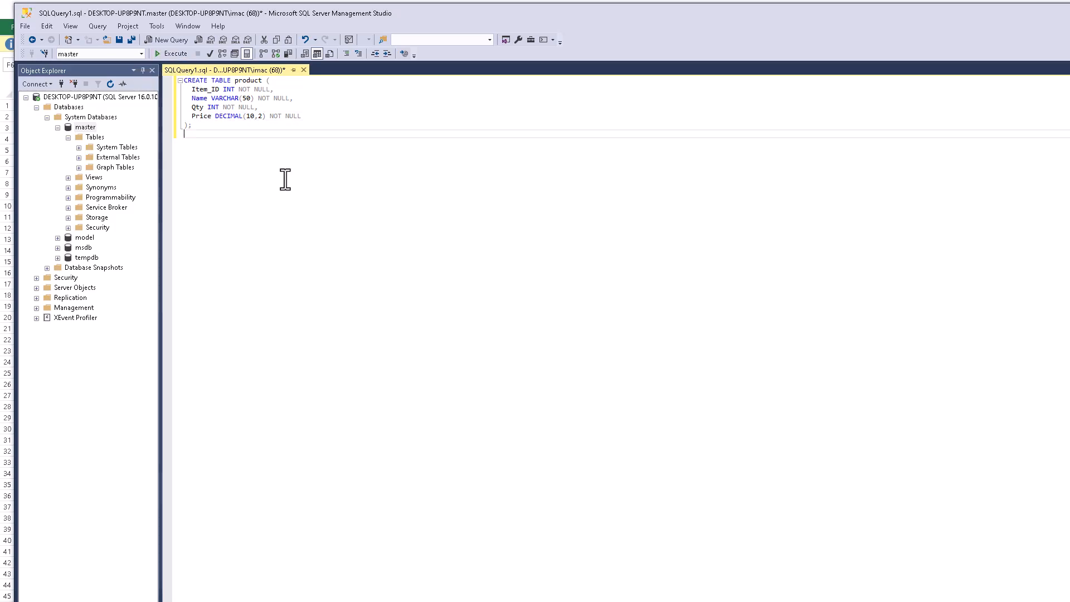
click(175, 54)
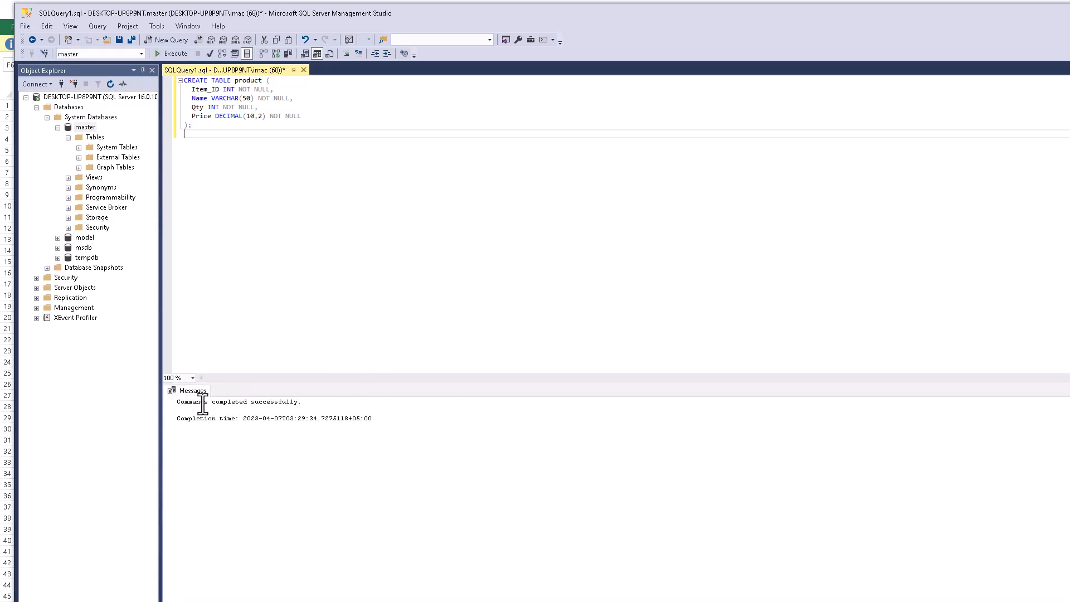
drag(205, 401, 301, 401)
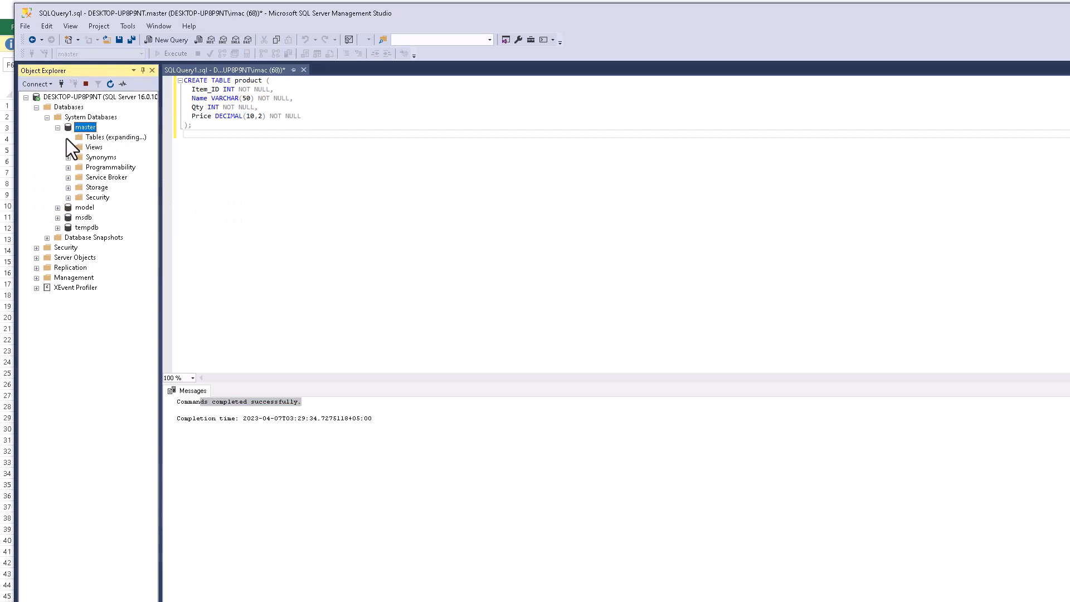
- Run Select Top 1000 Rows on dbo.product from Object Explorer
right_click(116, 177)
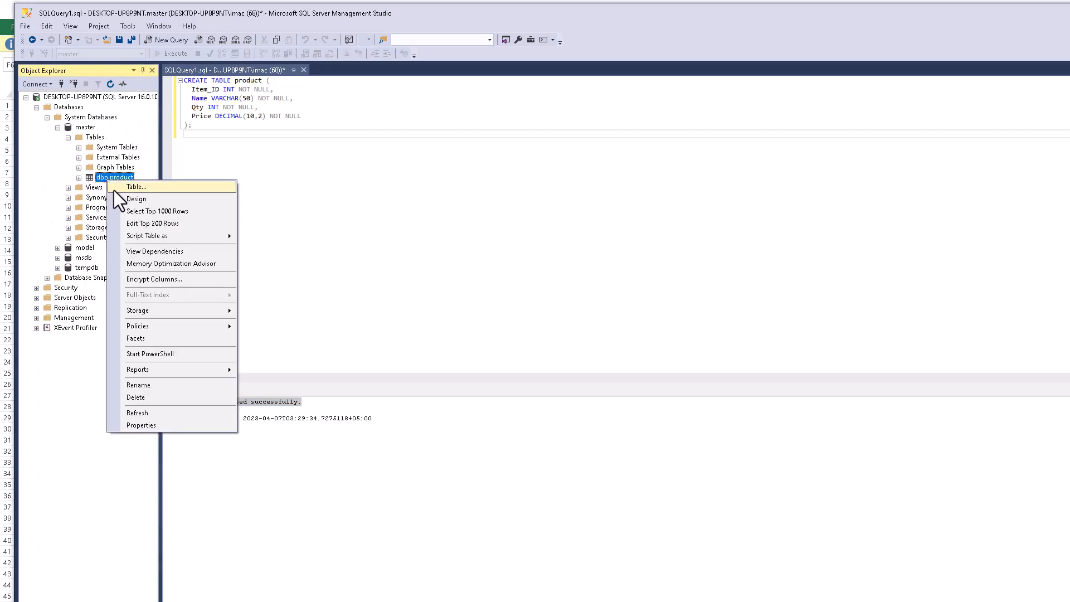
click(158, 211)
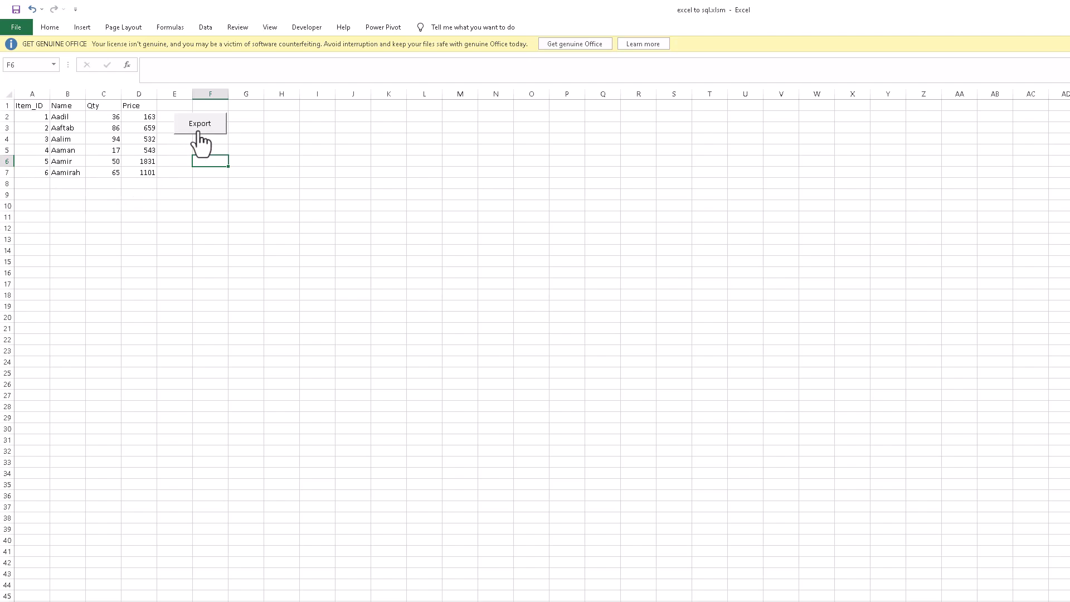
- Run the sheet's Export button and dismiss the Complete message
click(200, 124)
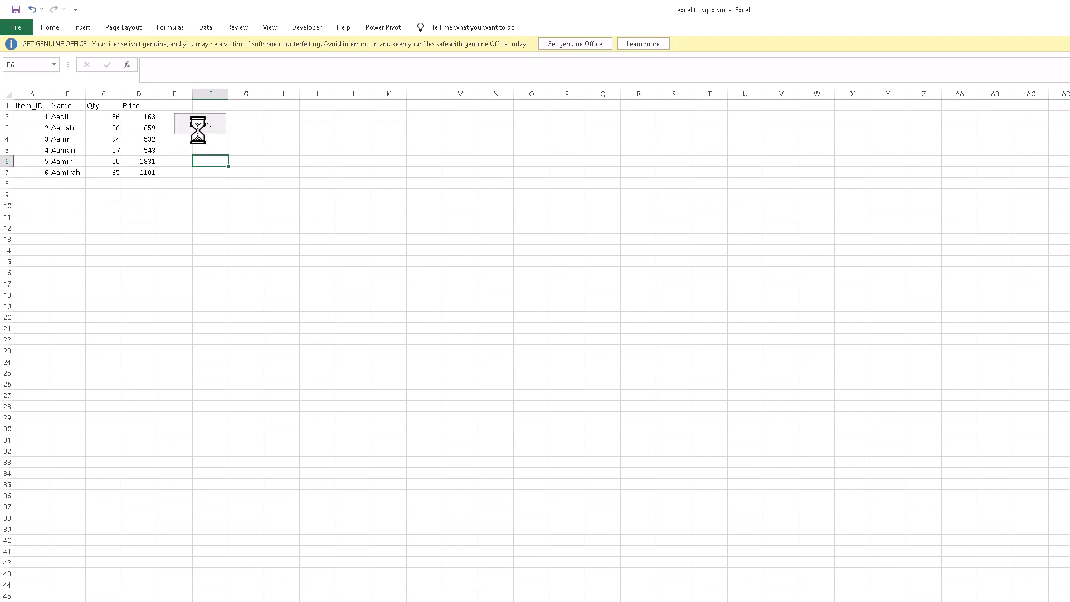
click(200, 124)
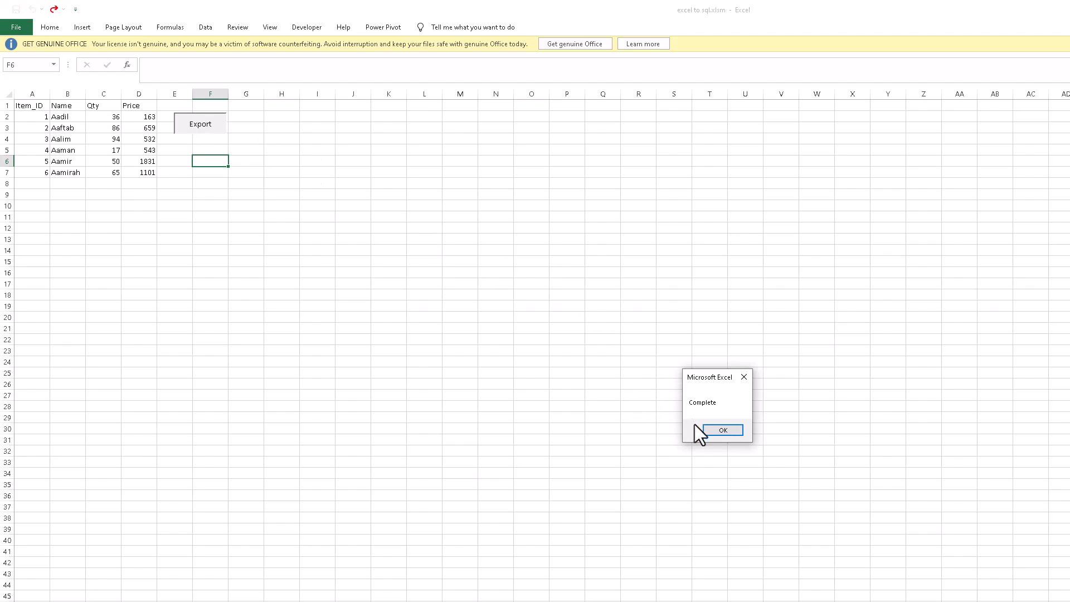
click(723, 430)
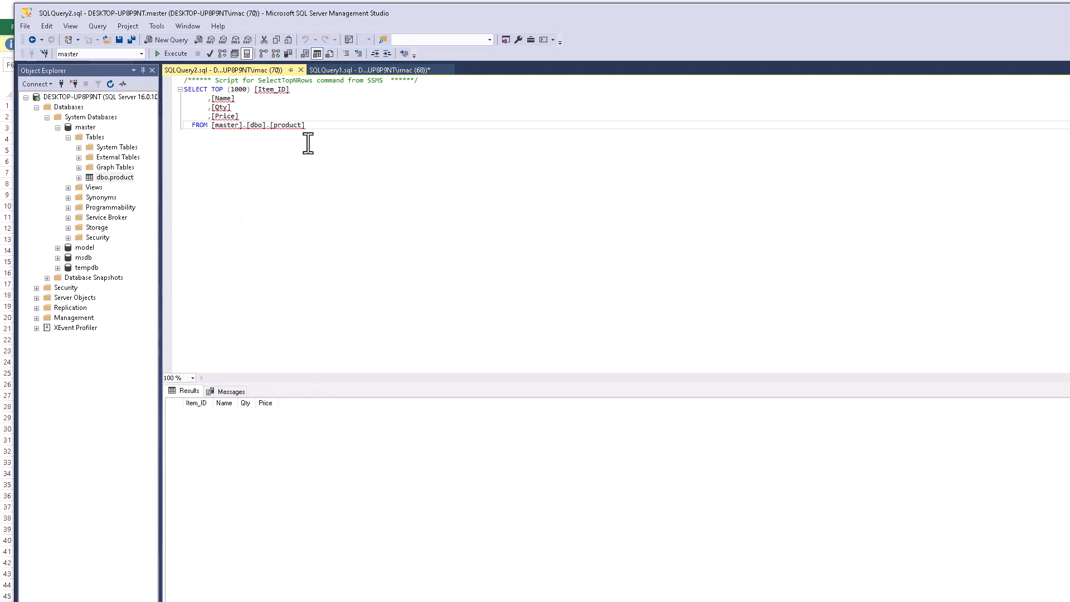
- Replace the generated query with 'select * from product'
key(ctrl+a)
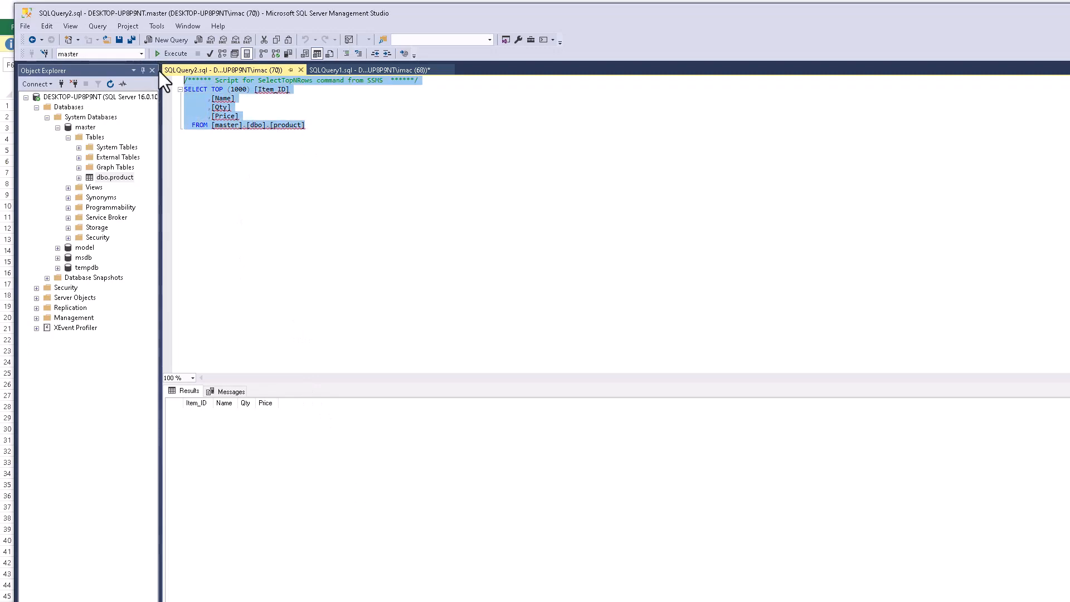
text(select)
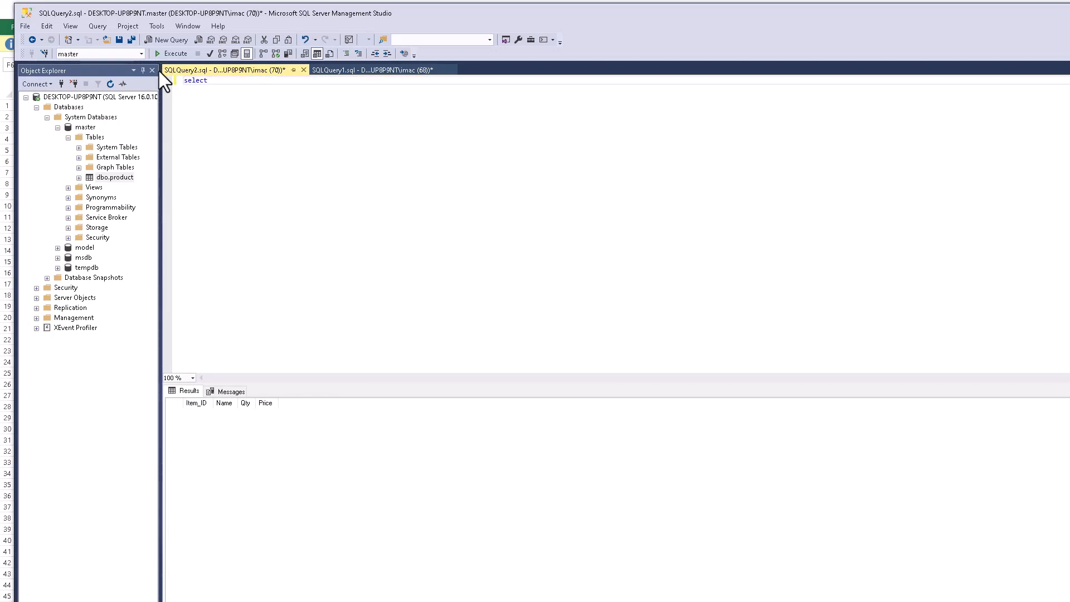
text(from)
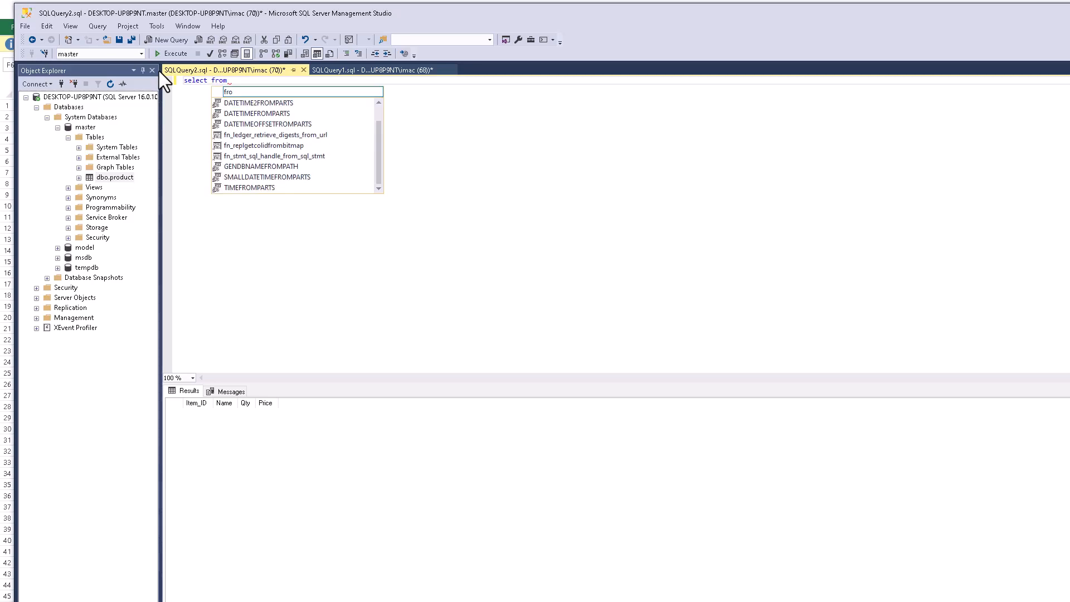
key(Escape)
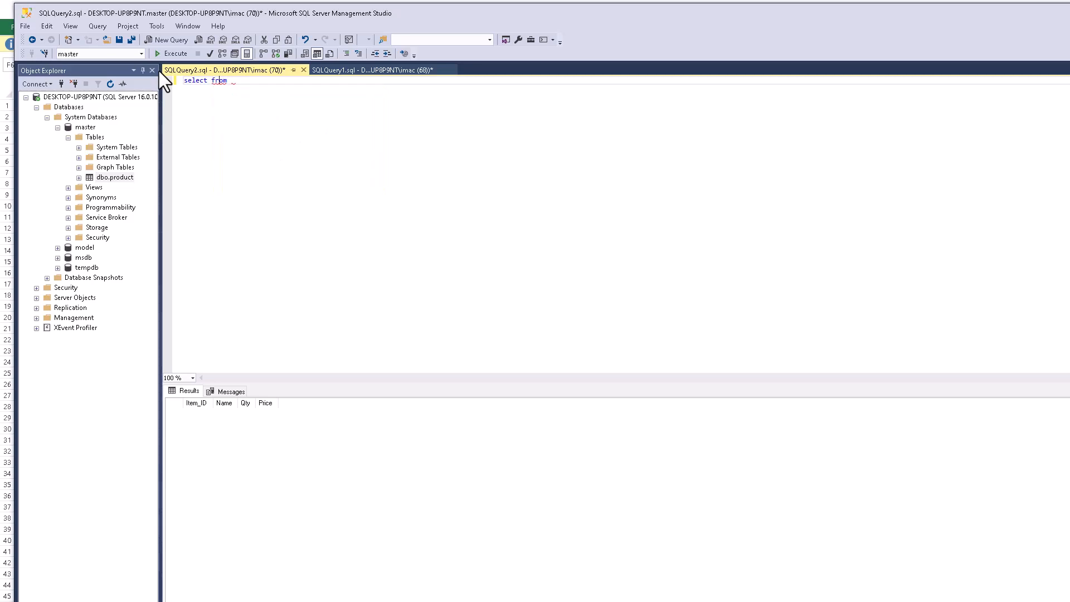
text(*)
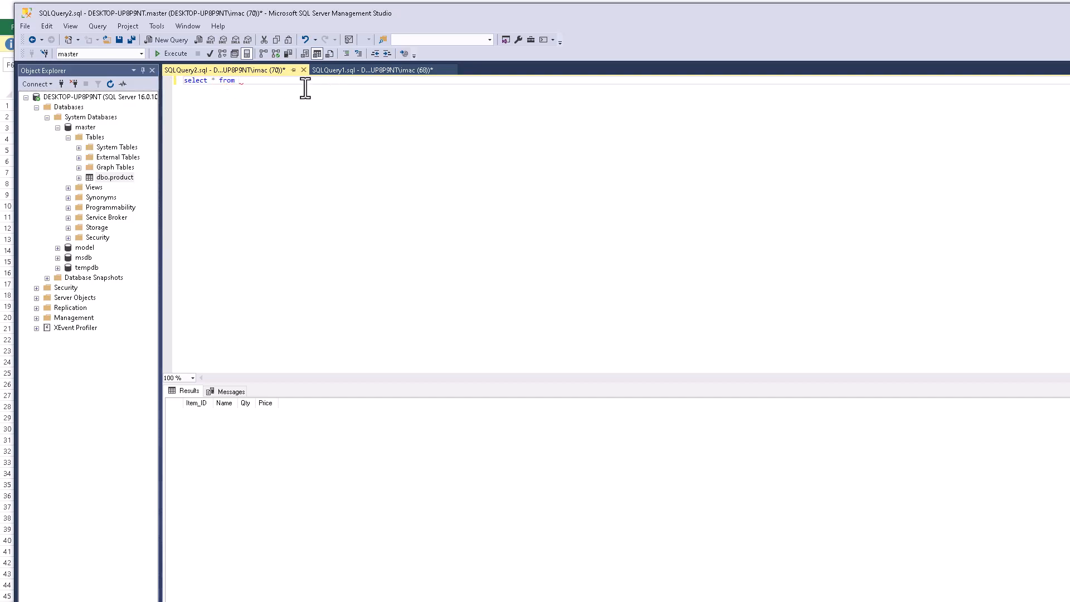
text(product;)
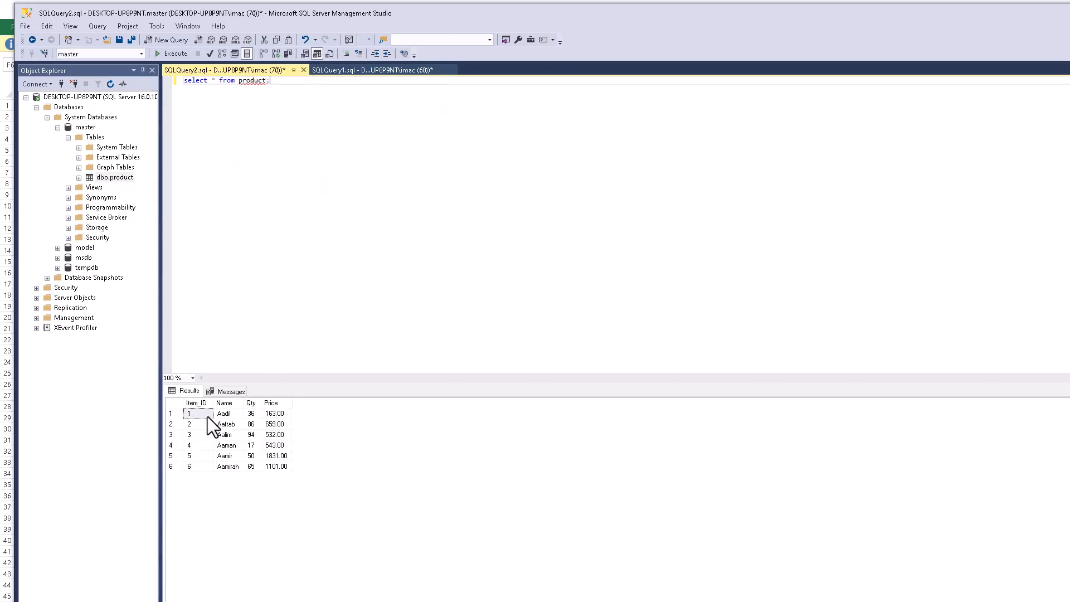
mouse_move(241, 139)
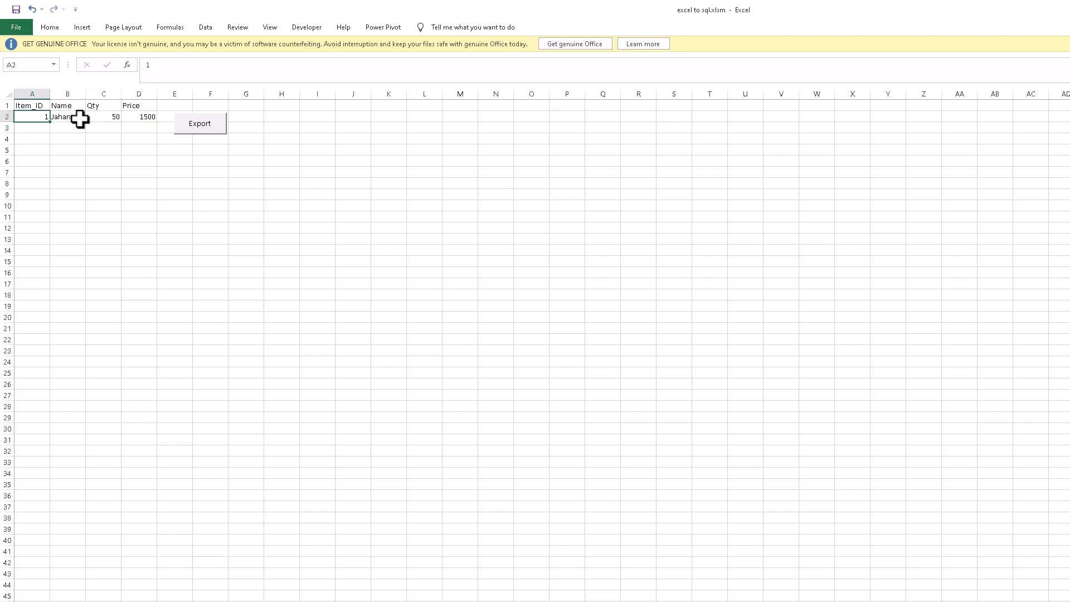
- Enter 1514 for the Jahan row, rerun Export, and end the failed macro
text(1514)
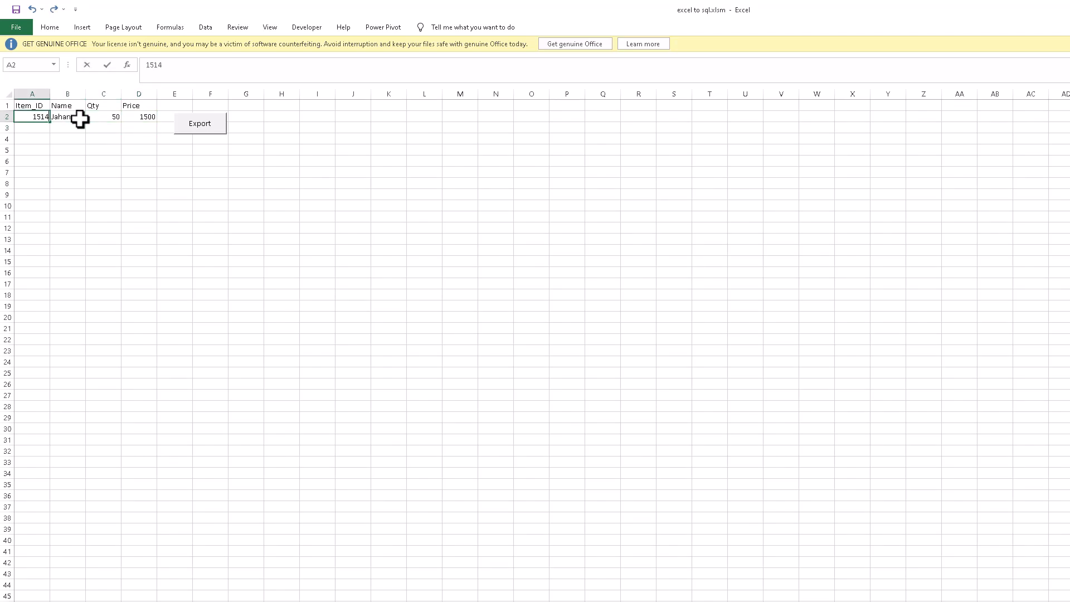
click(200, 124)
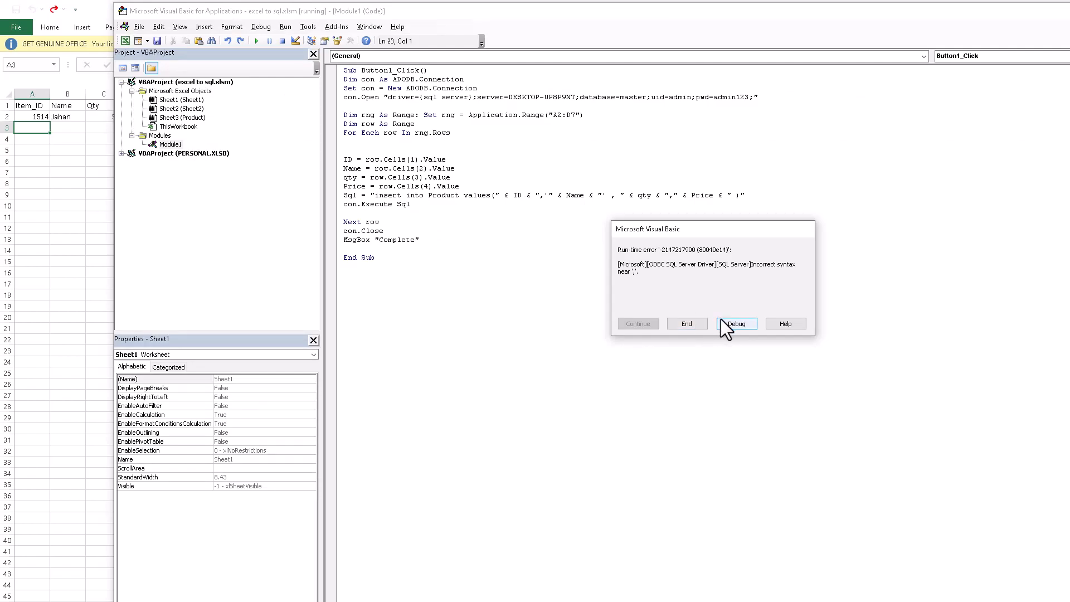
click(736, 323)
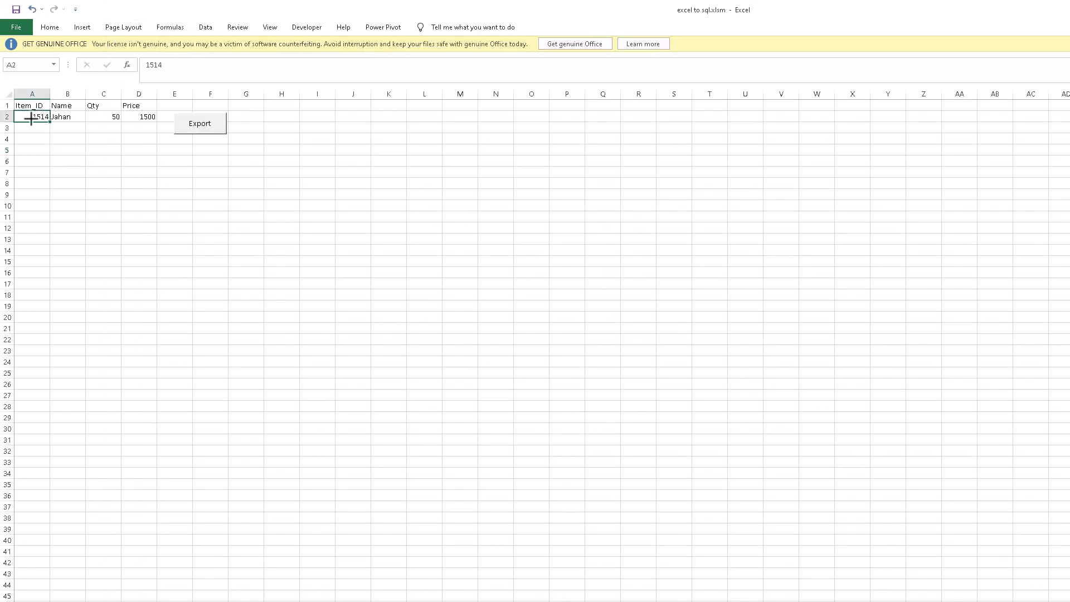
- Set the Item_ID to 12, open Visual Basic, and debug the run-time error
text(12)
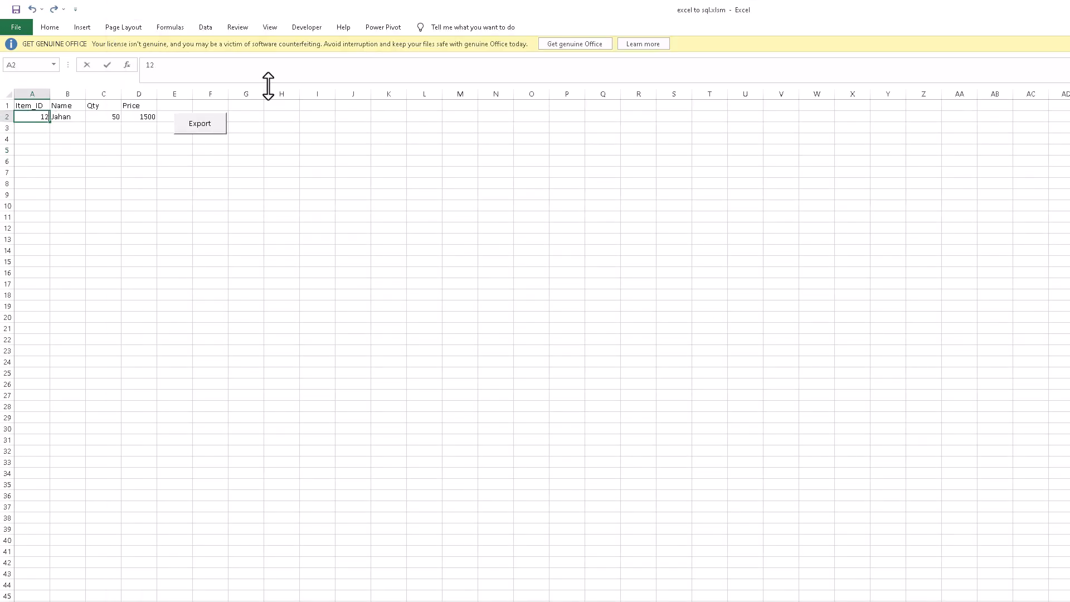
click(306, 27)
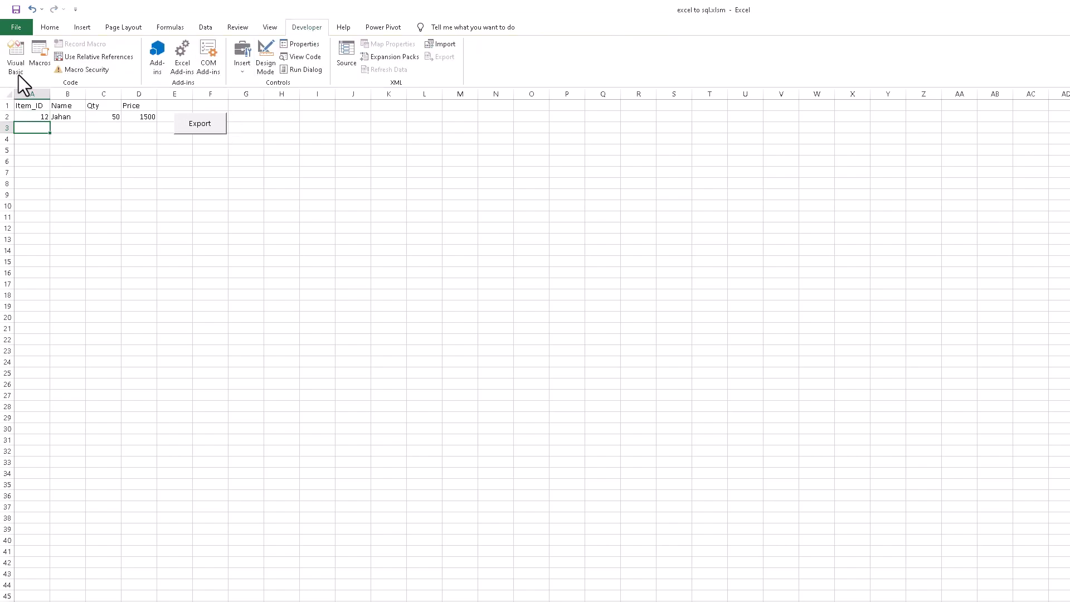
click(15, 55)
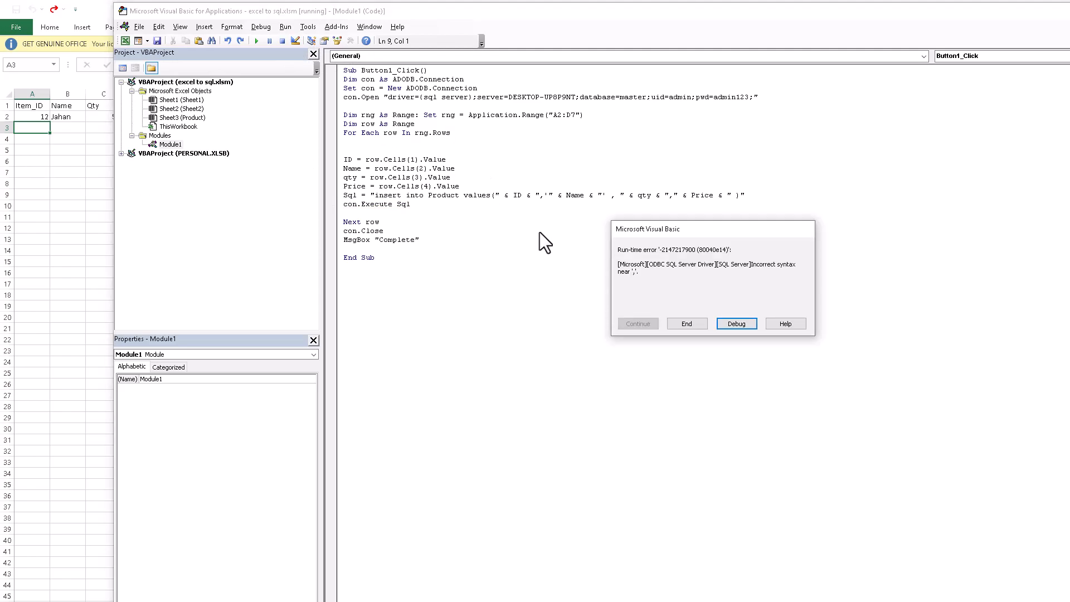
click(736, 324)
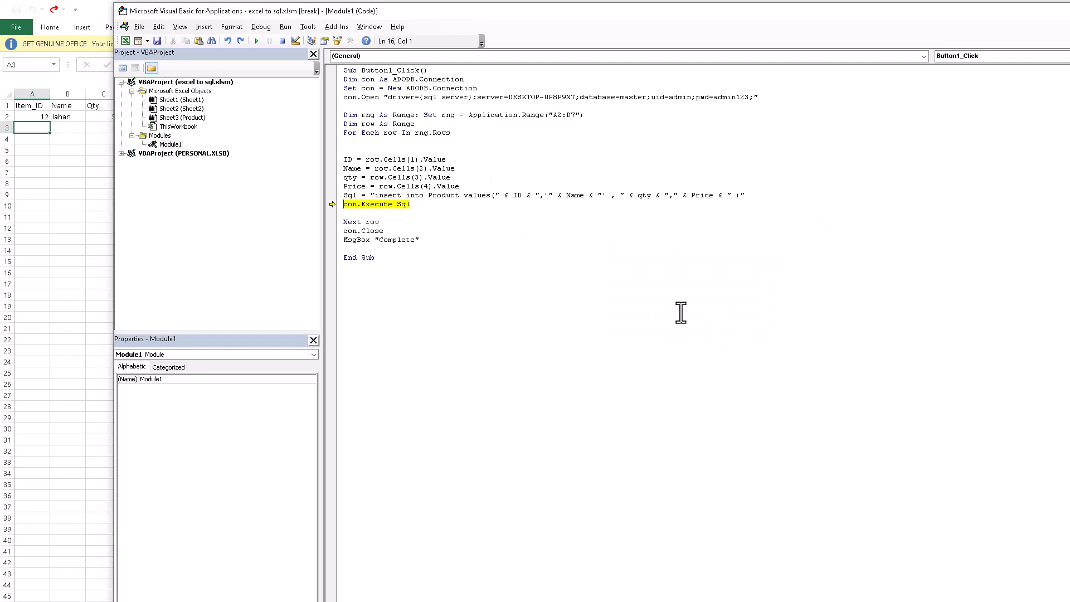
mouse_move(402, 204)
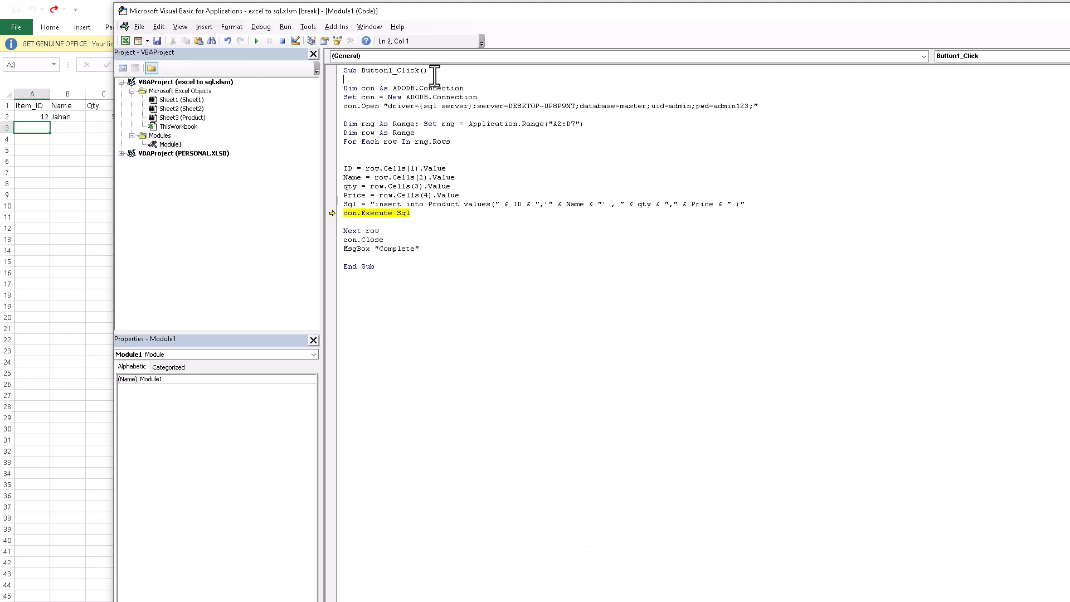
- Add 'On Error Resume Next' below Sub Button1_Click() in the macro
text(on er)
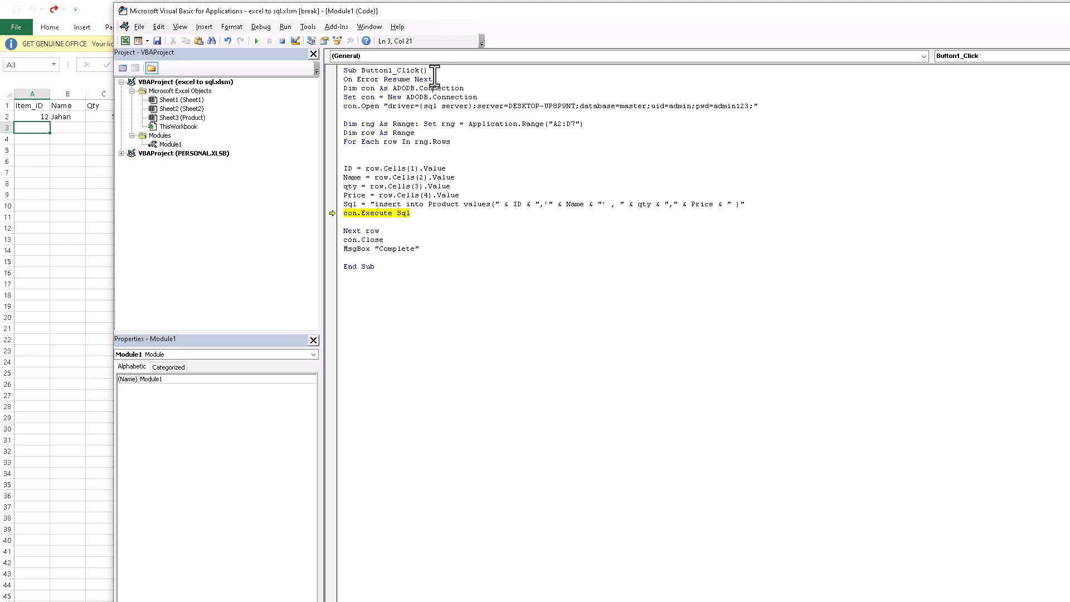
click(256, 40)
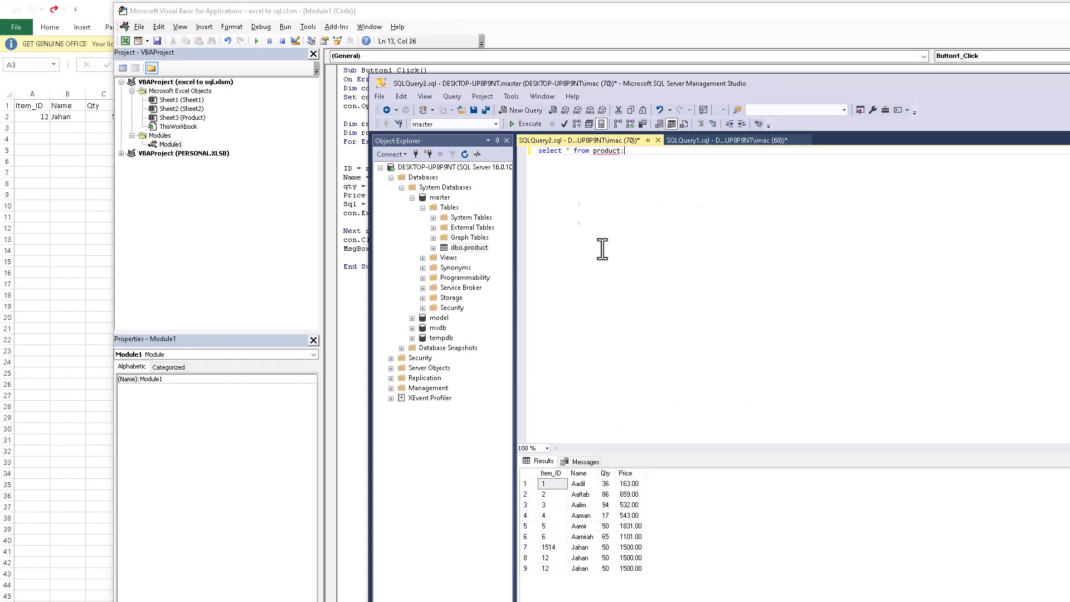
click(580, 557)
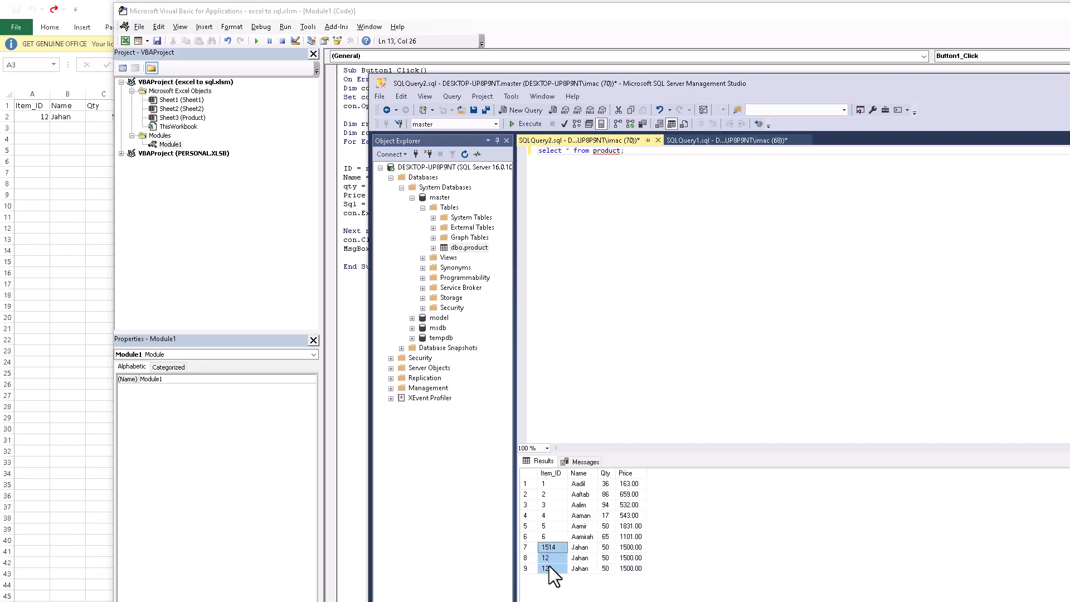
mouse_move(510, 218)
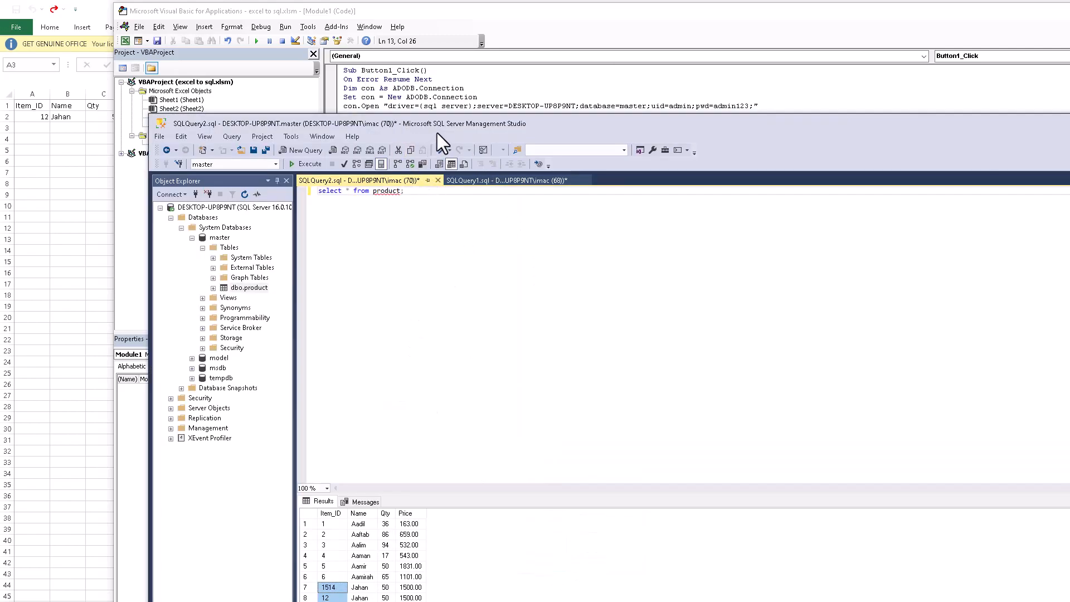
click(202, 9)
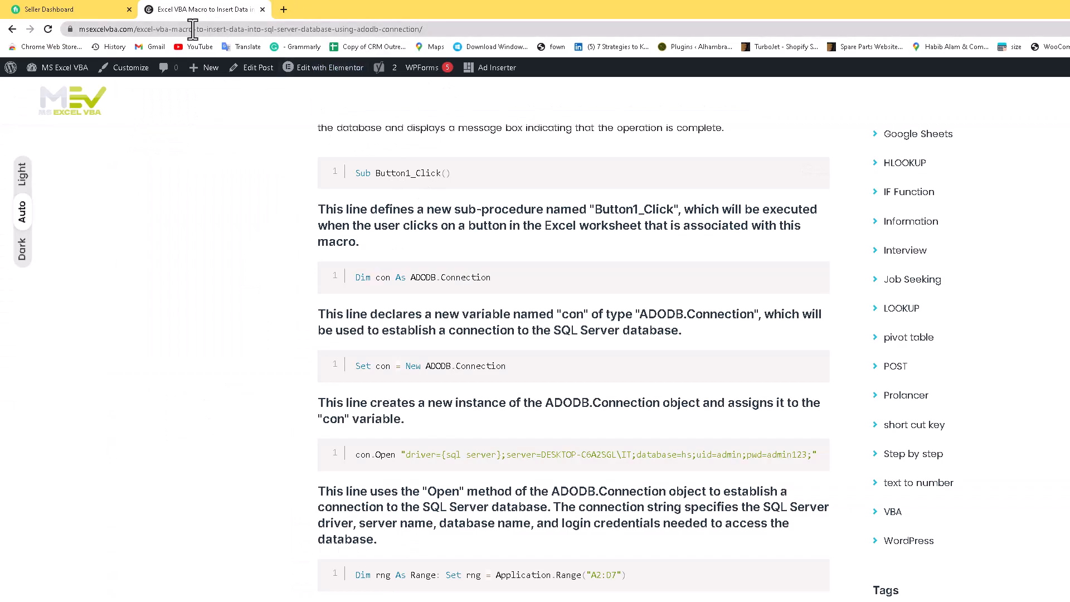
- Scroll the MS Excel VBA article down to the Sub Button1_Click() line
scroll(down, 3)
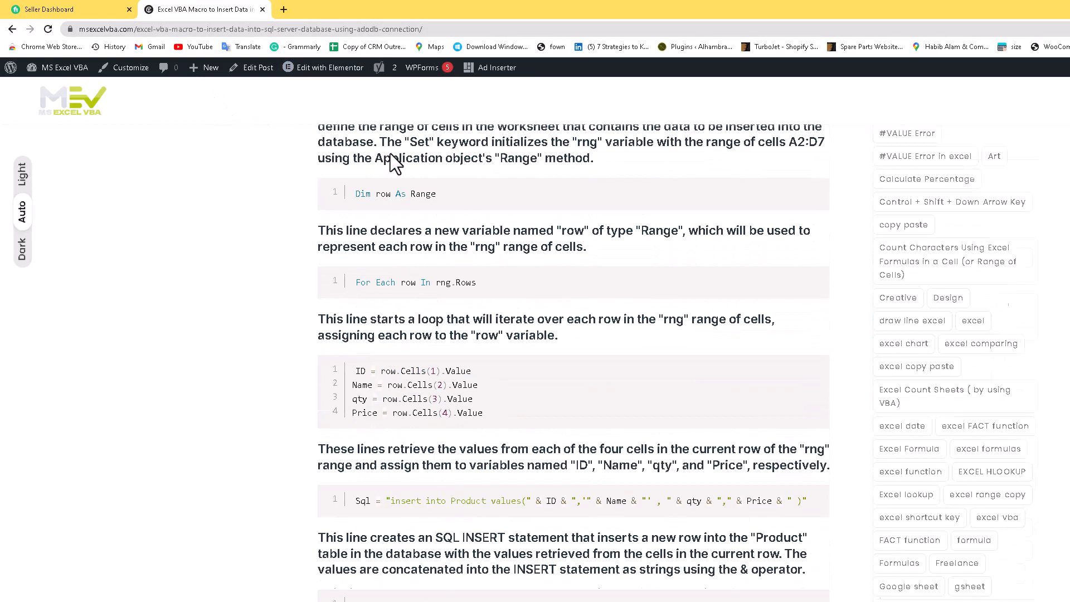
scroll(down, 3)
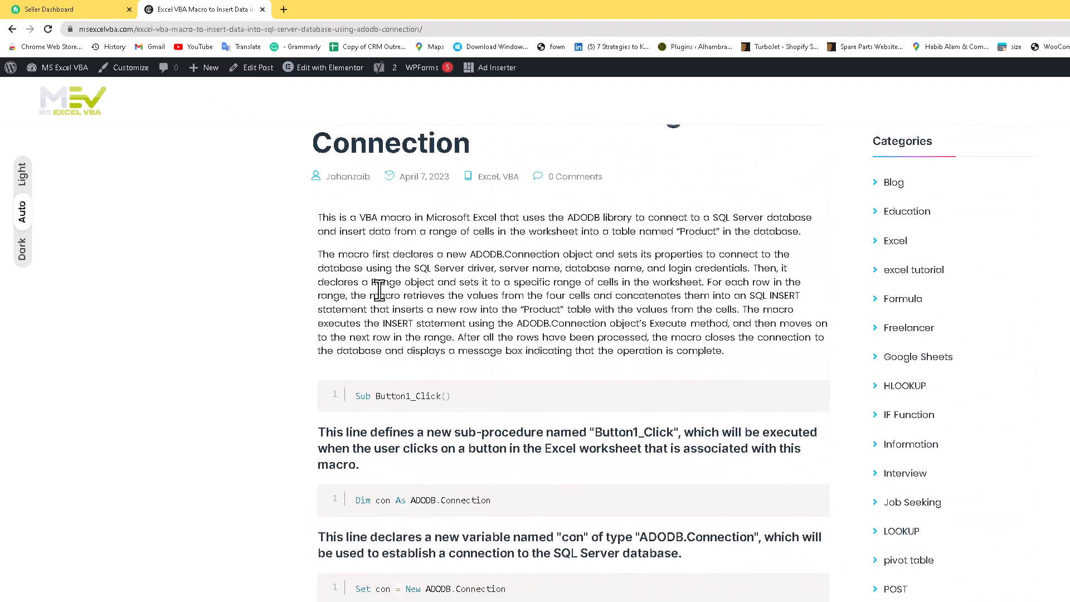
scroll(down, 3)
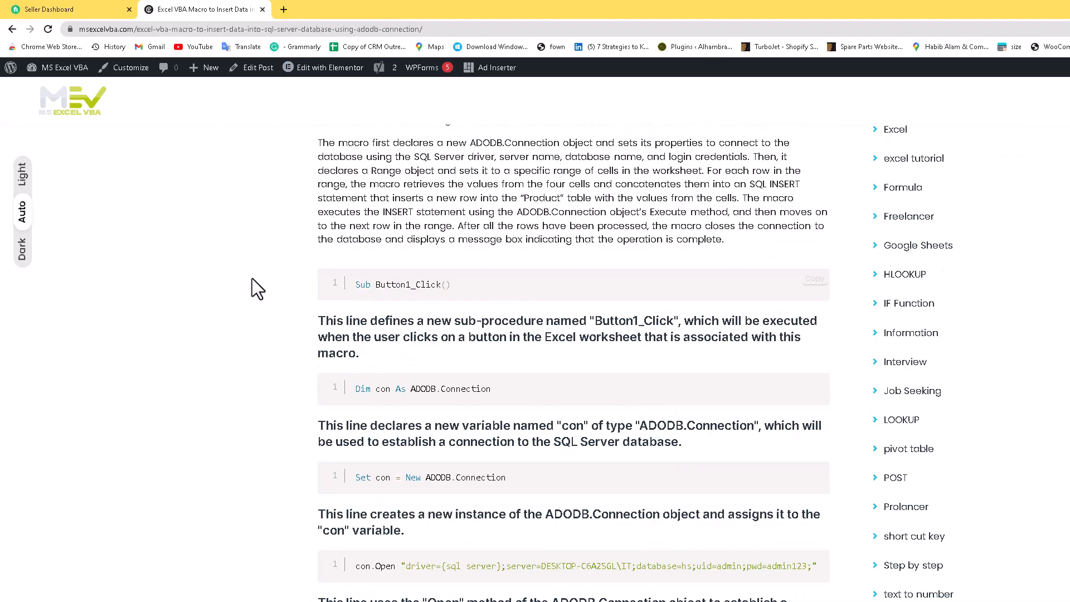
scroll(down, 3)
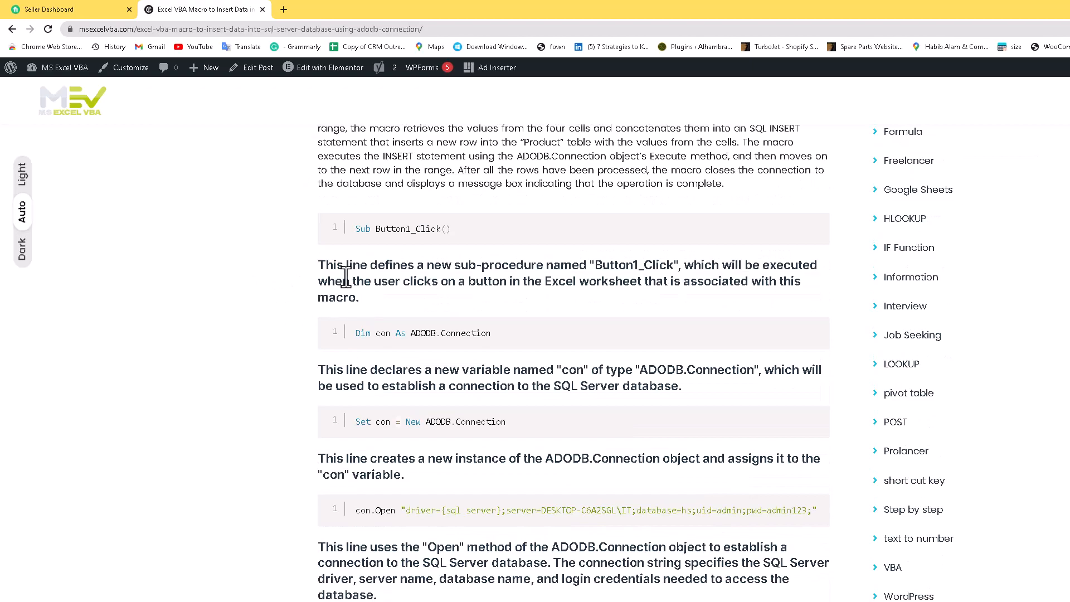
double_click(402, 228)
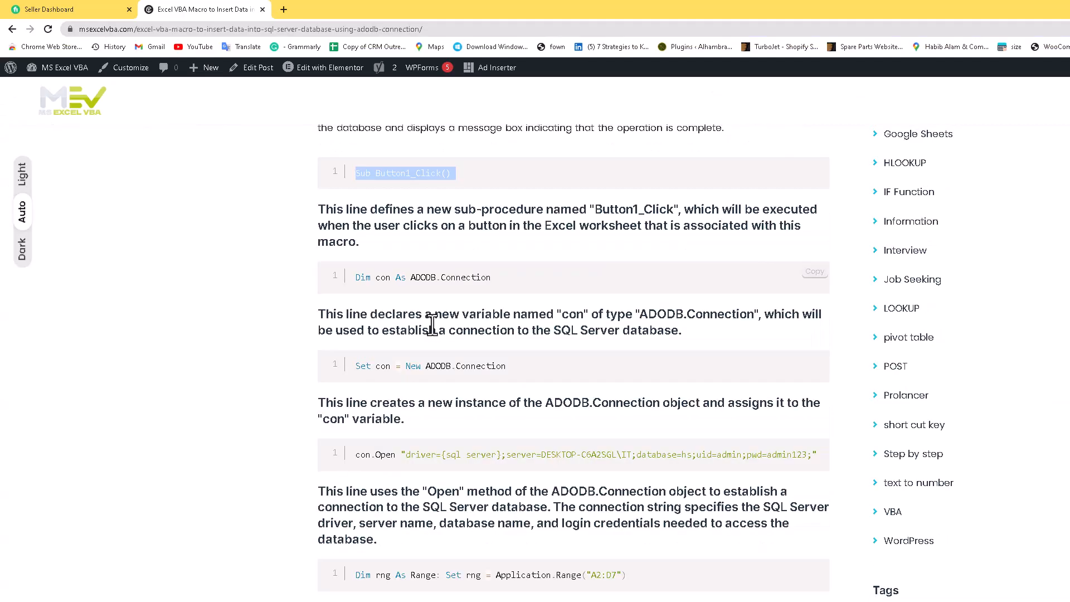
- Walk through the connection string's driver, server name and login credentials
scroll(down, 3)
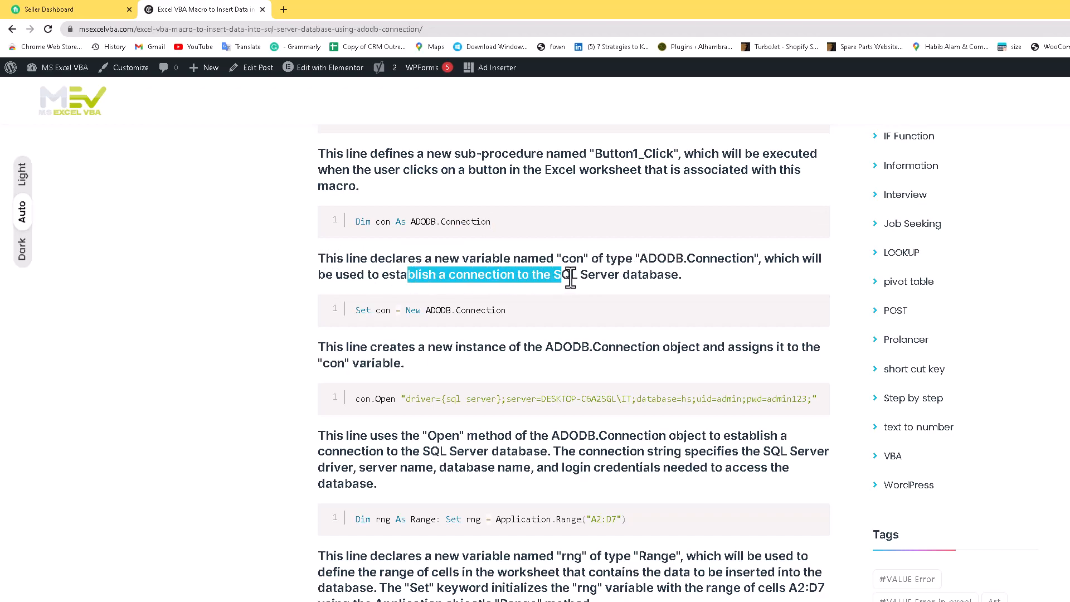
scroll(down, 3)
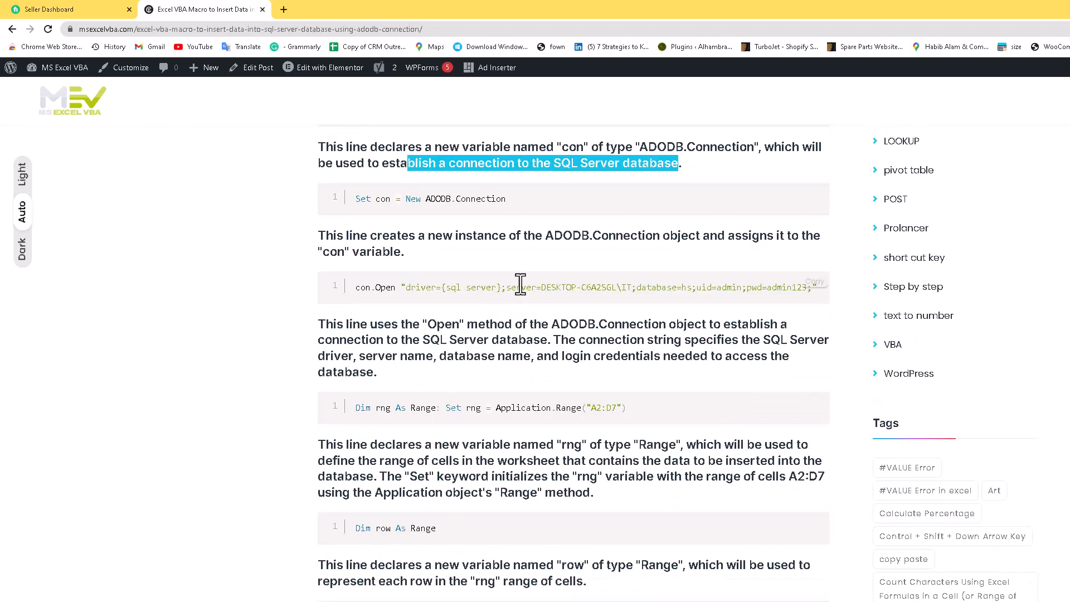
mouse_move(366, 203)
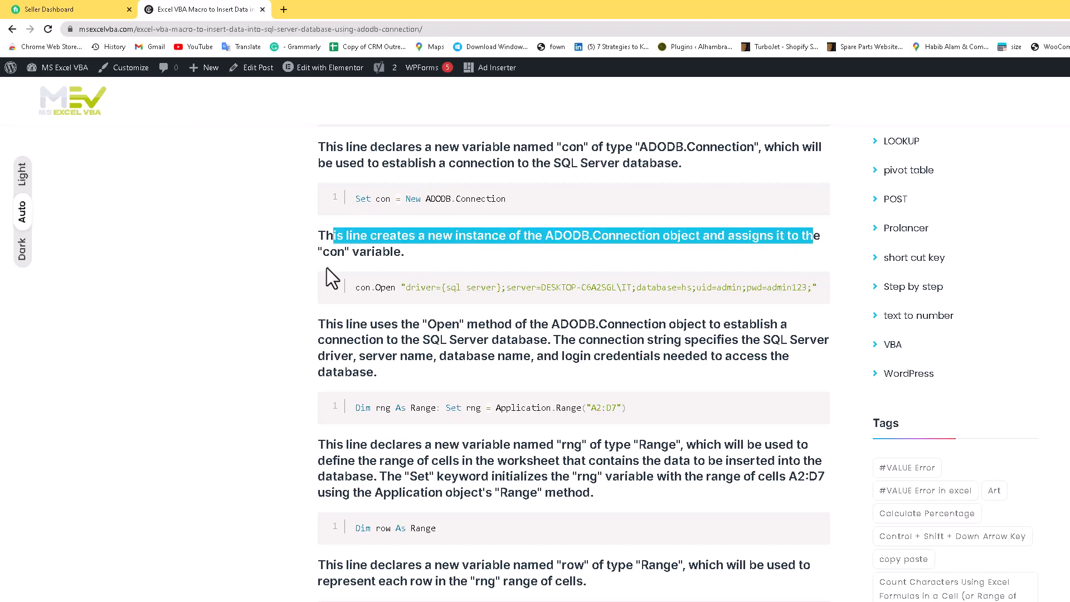
scroll(down, 3)
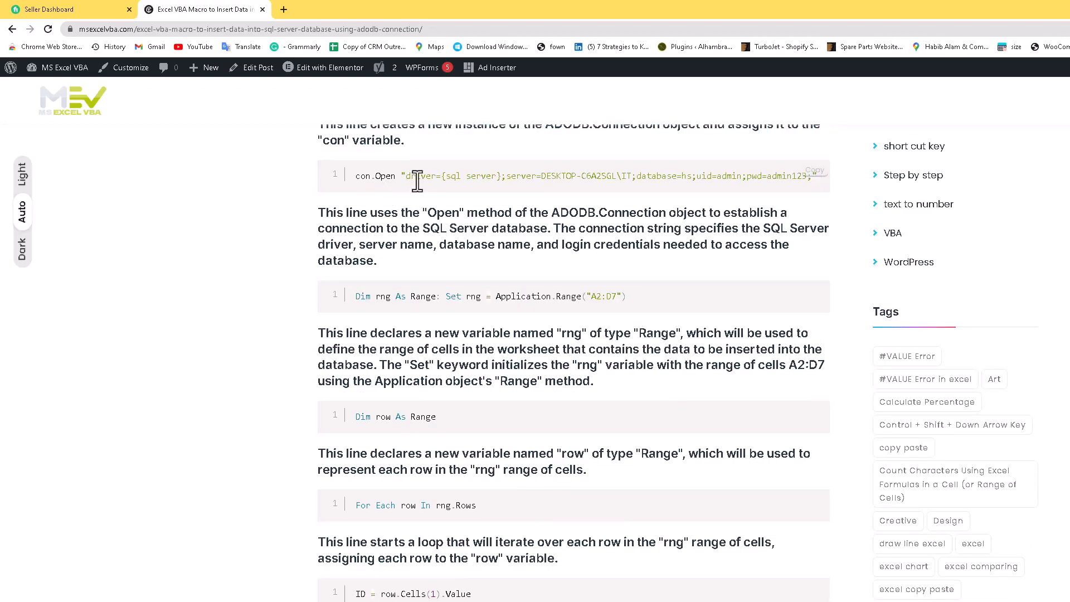
drag(407, 175, 744, 175)
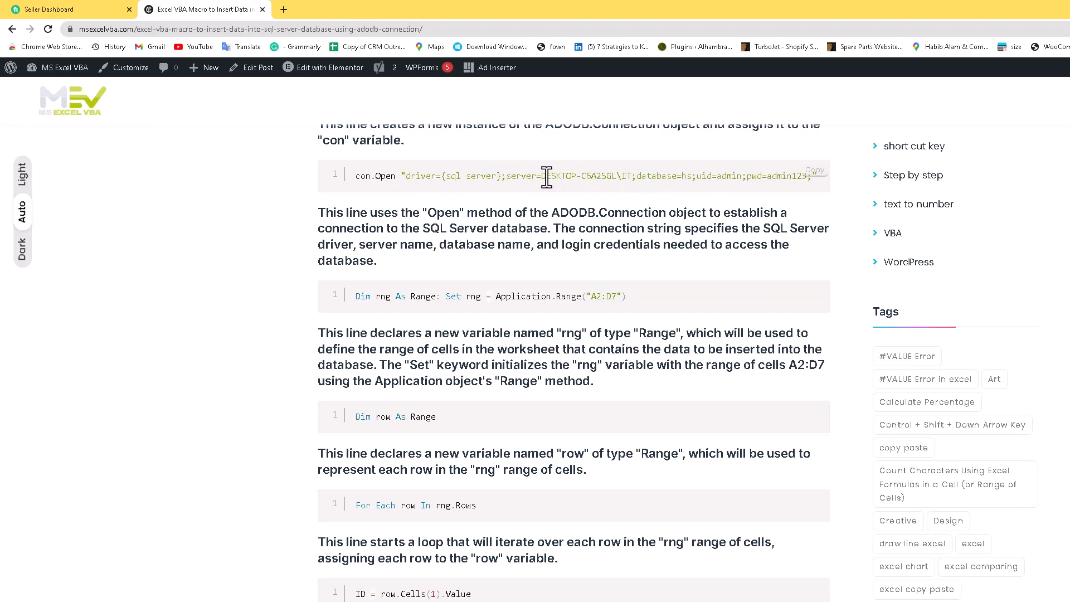
double_click(577, 176)
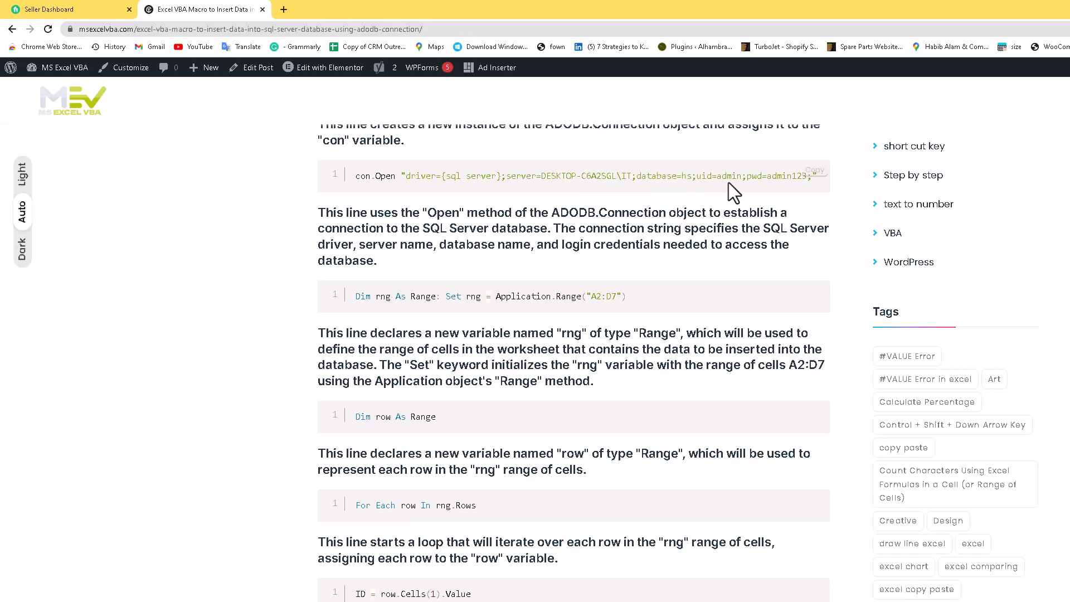
double_click(726, 176)
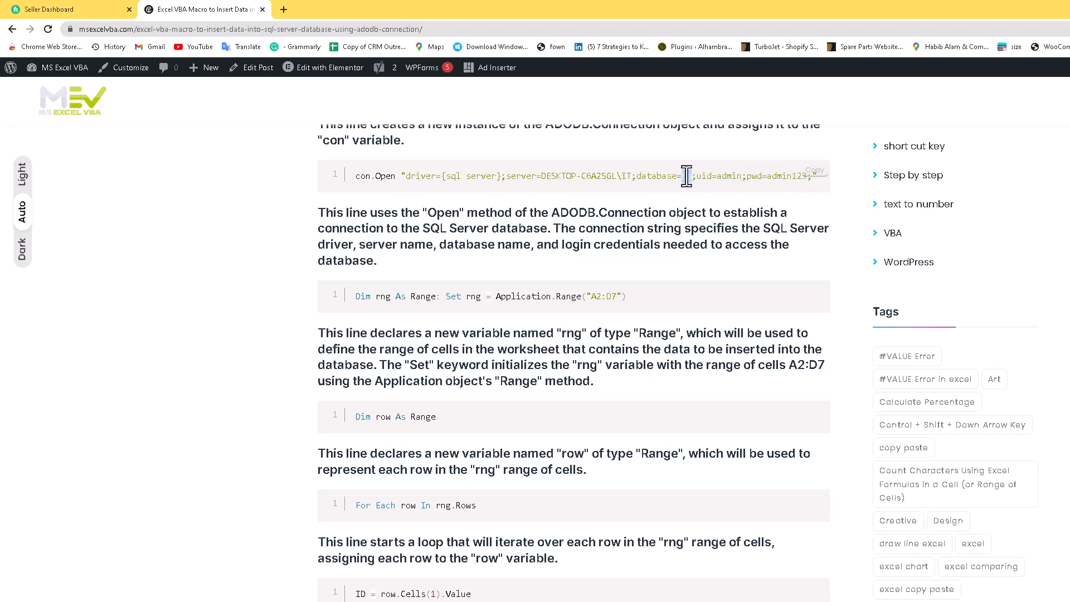
mouse_move(684, 177)
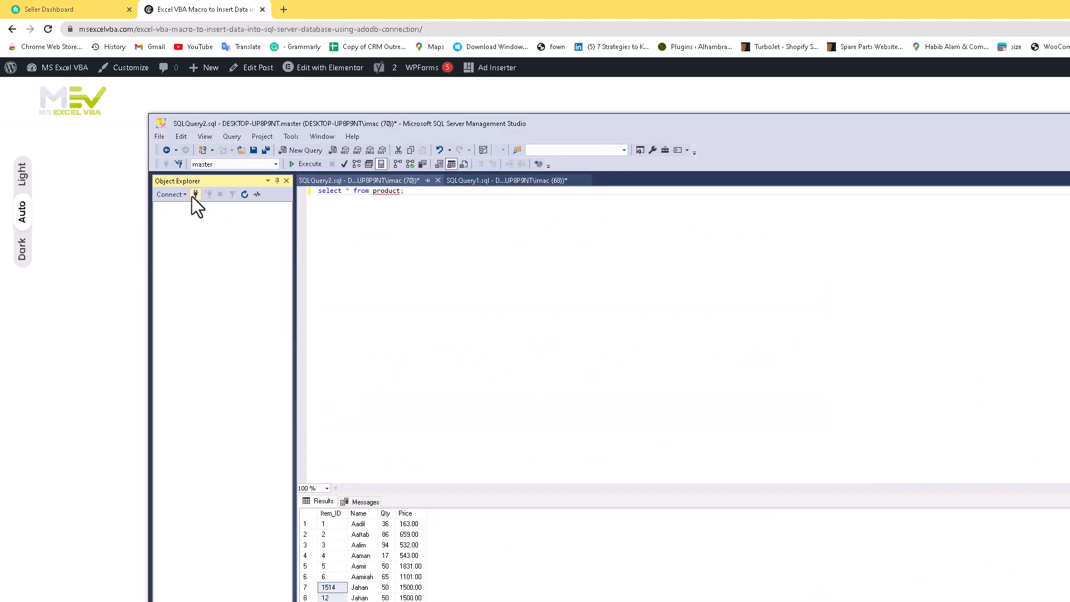
click(195, 194)
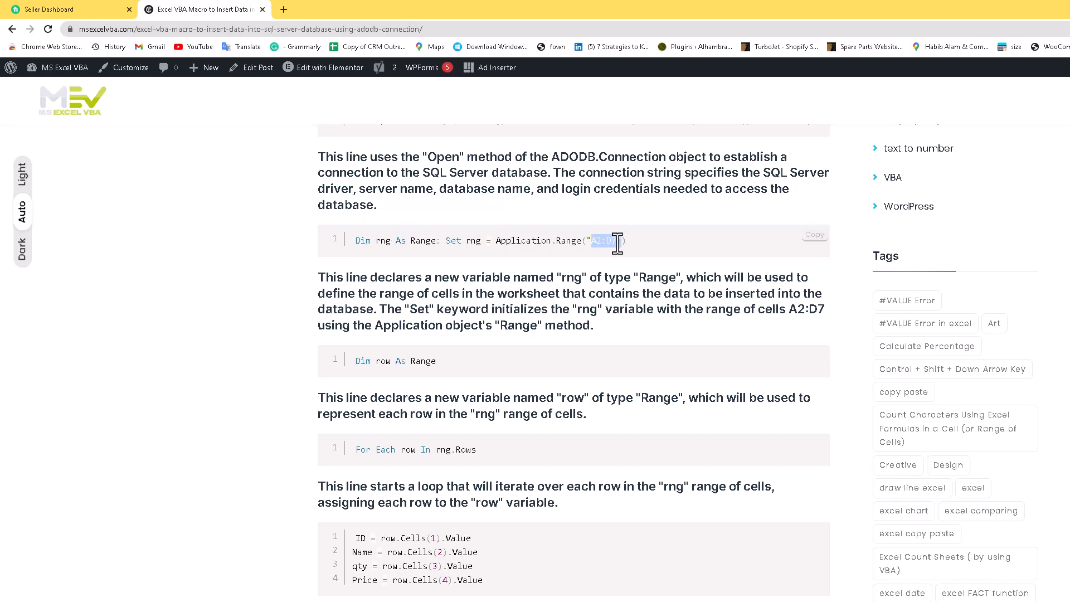
- Select the Price cells D2 to D13, then clear the selection
scroll(down, 3)
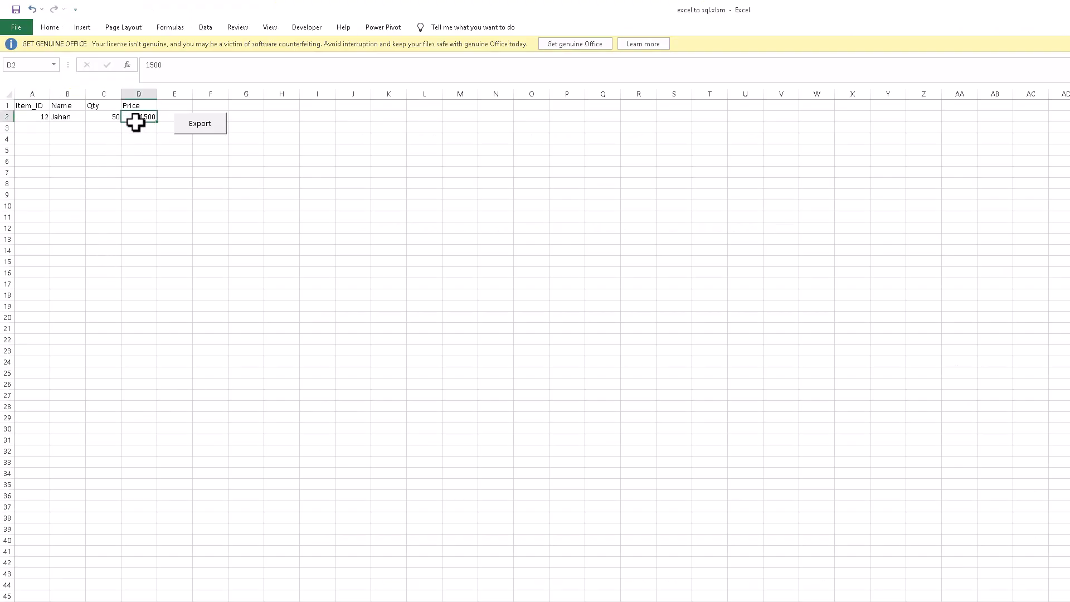
drag(139, 116, 139, 240)
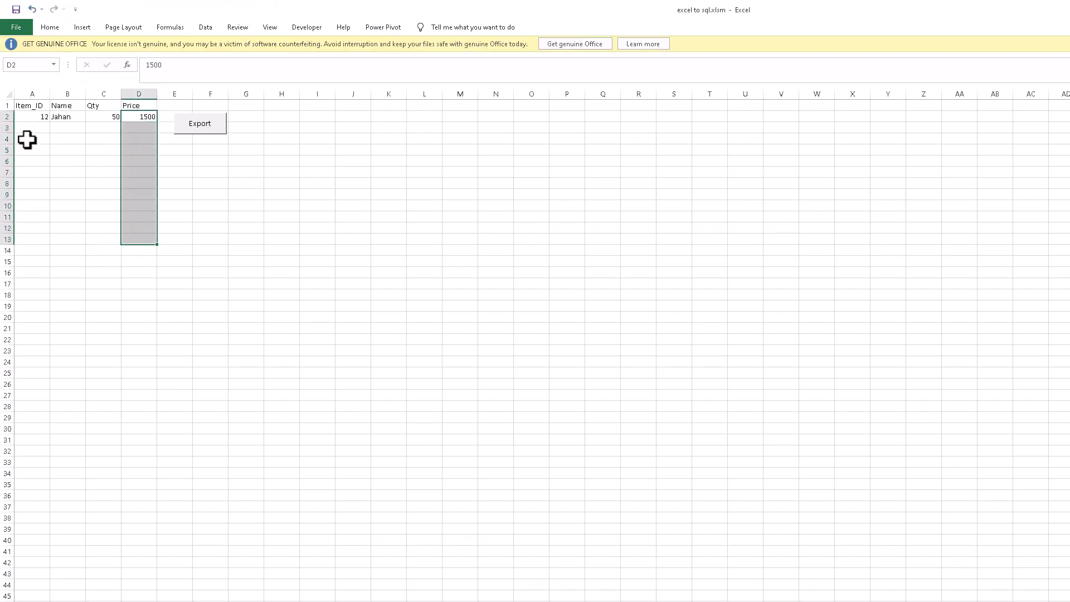
click(31, 194)
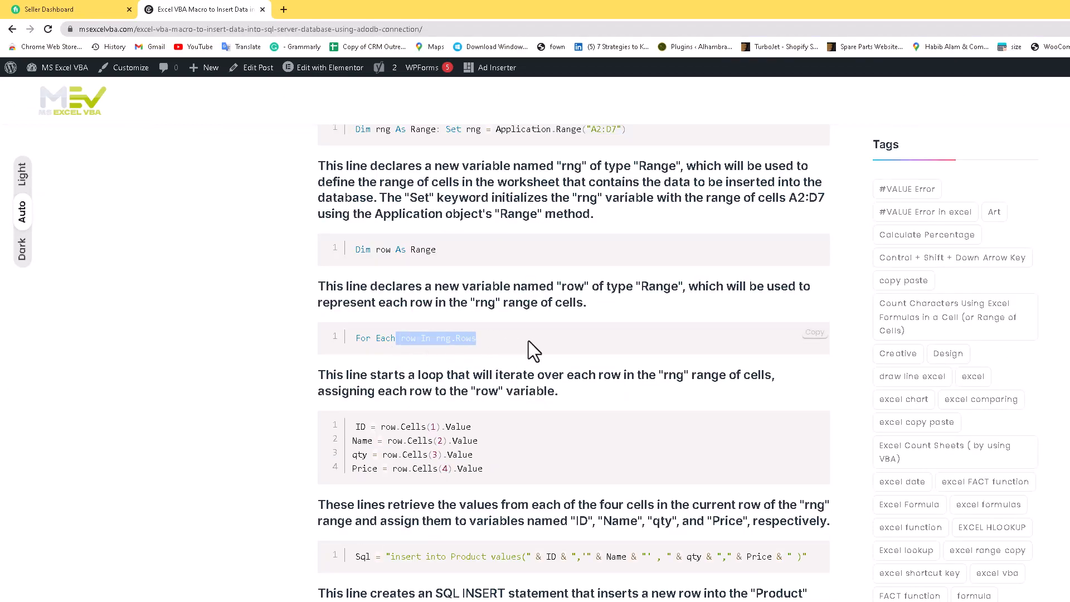
- Highlight the article sentence explaining the row-by-row loop
scroll(down, 3)
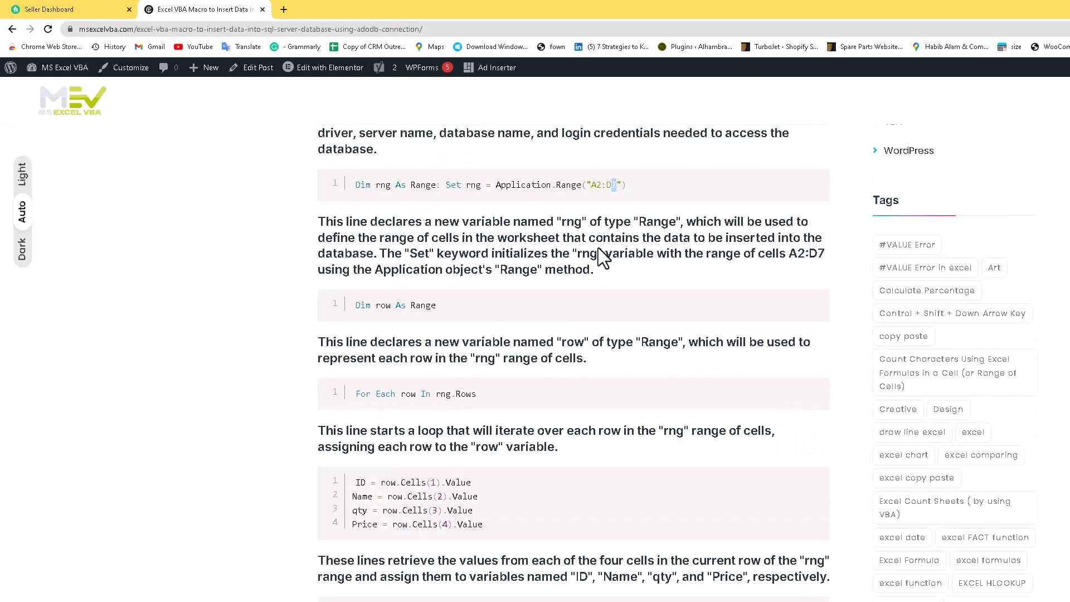
scroll(down, 3)
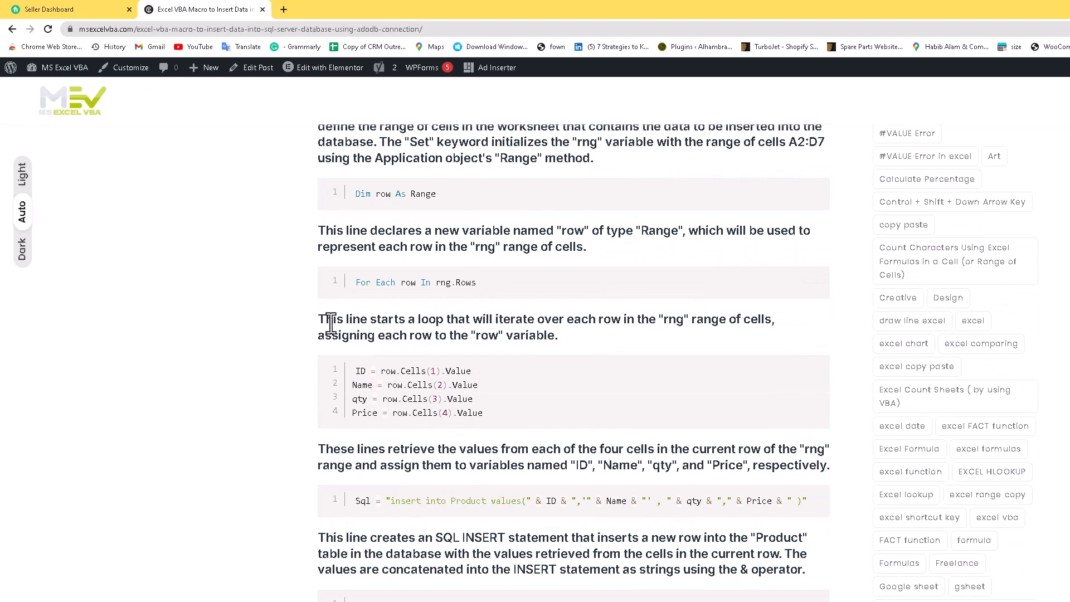
drag(318, 319, 421, 319)
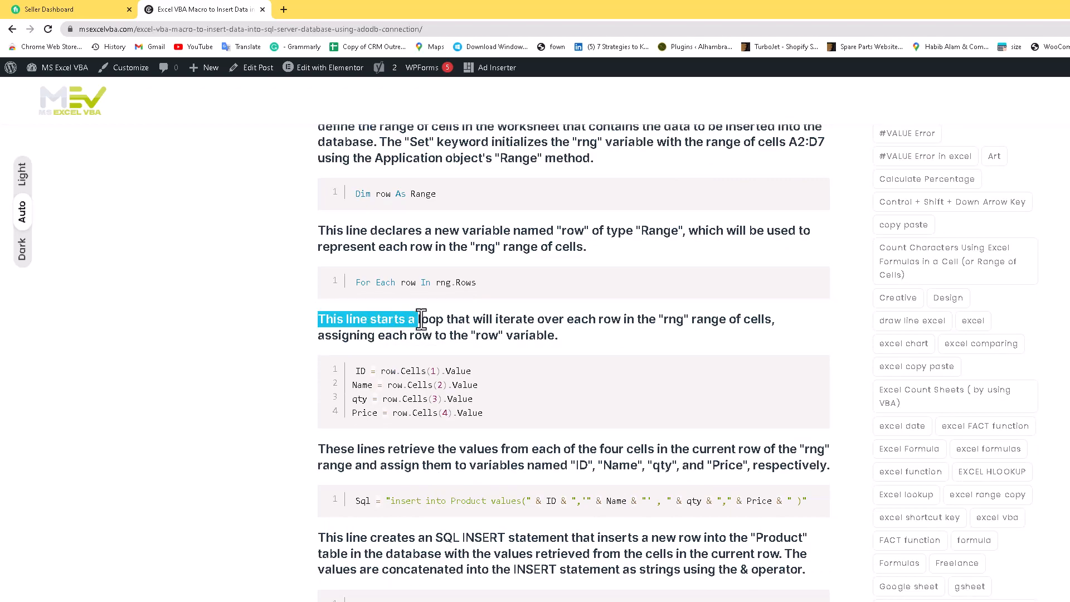
mouse_move(423, 322)
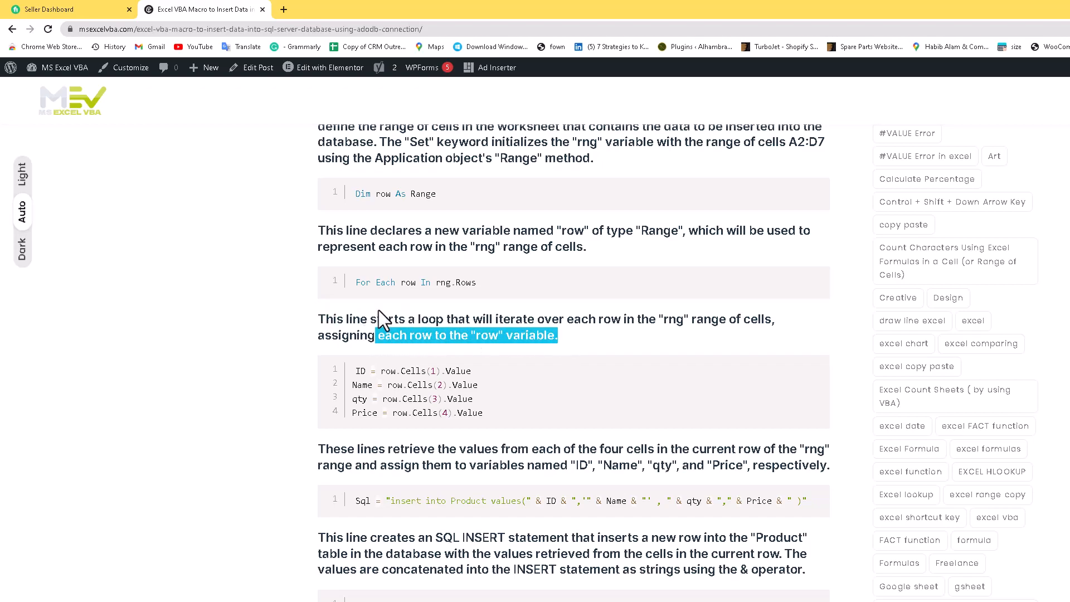
scroll(down, 3)
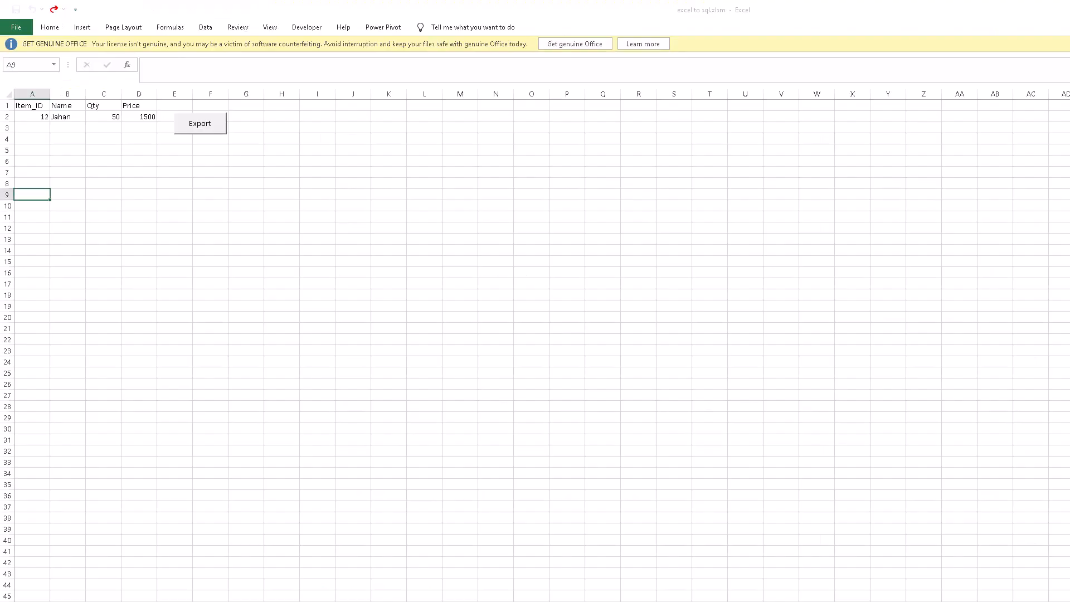
click(67, 116)
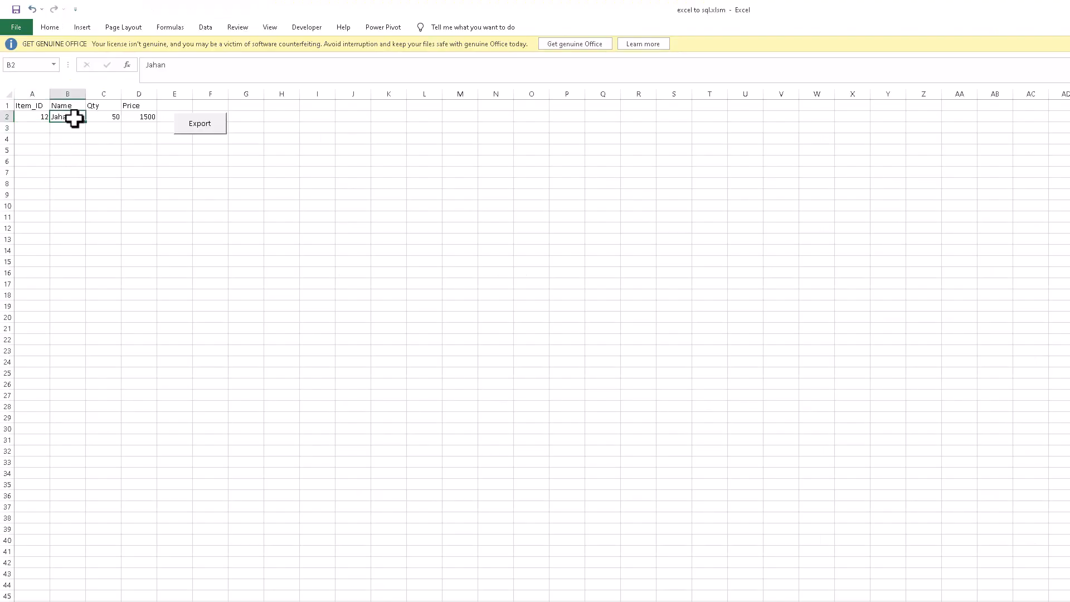
click(139, 116)
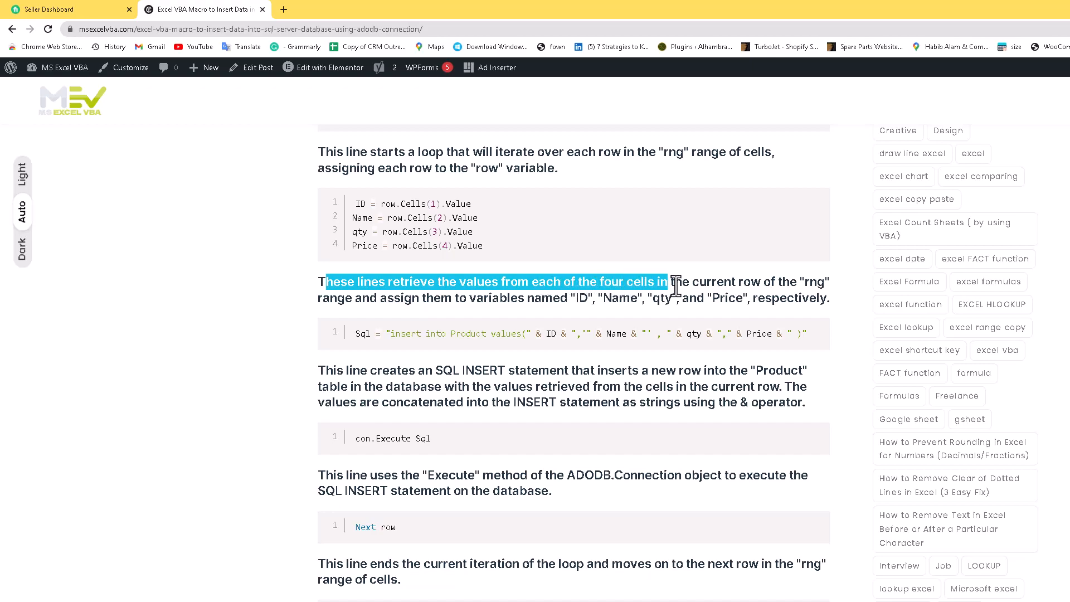
scroll(down, 3)
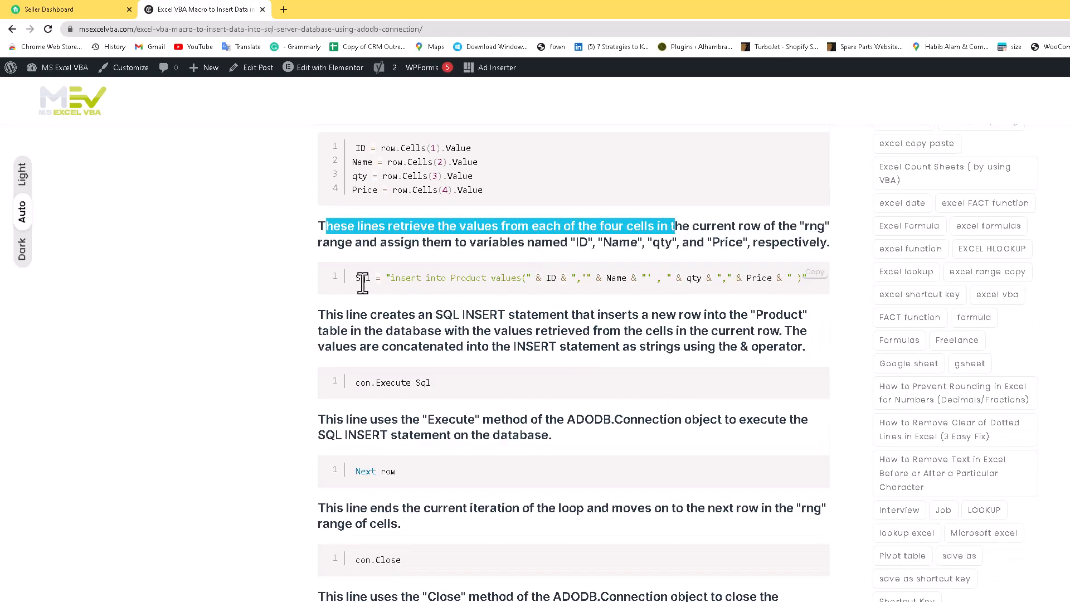
double_click(364, 277)
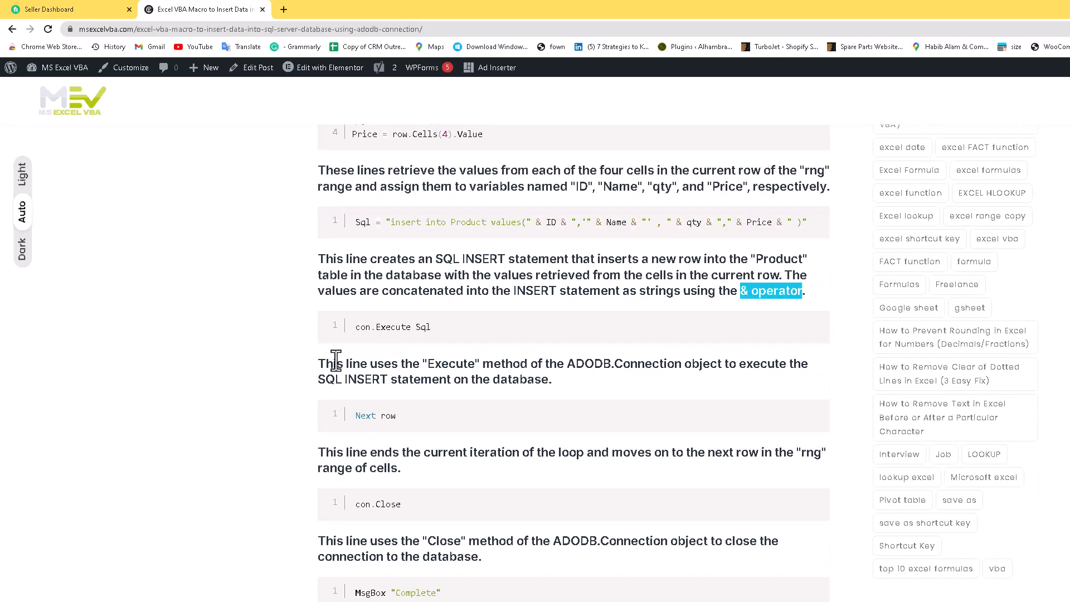
mouse_move(334, 359)
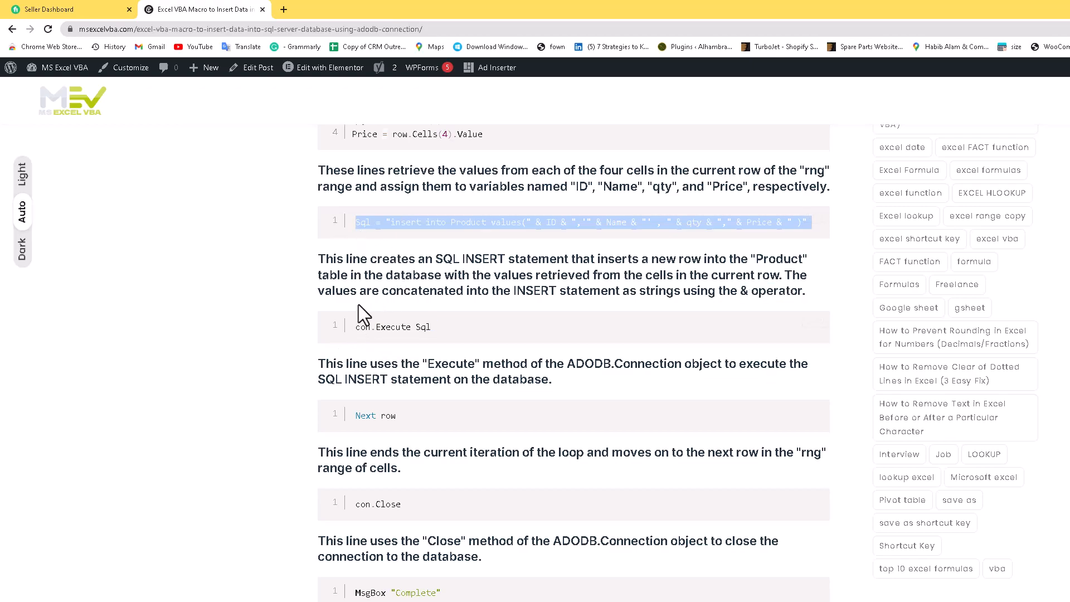
scroll(down, 3)
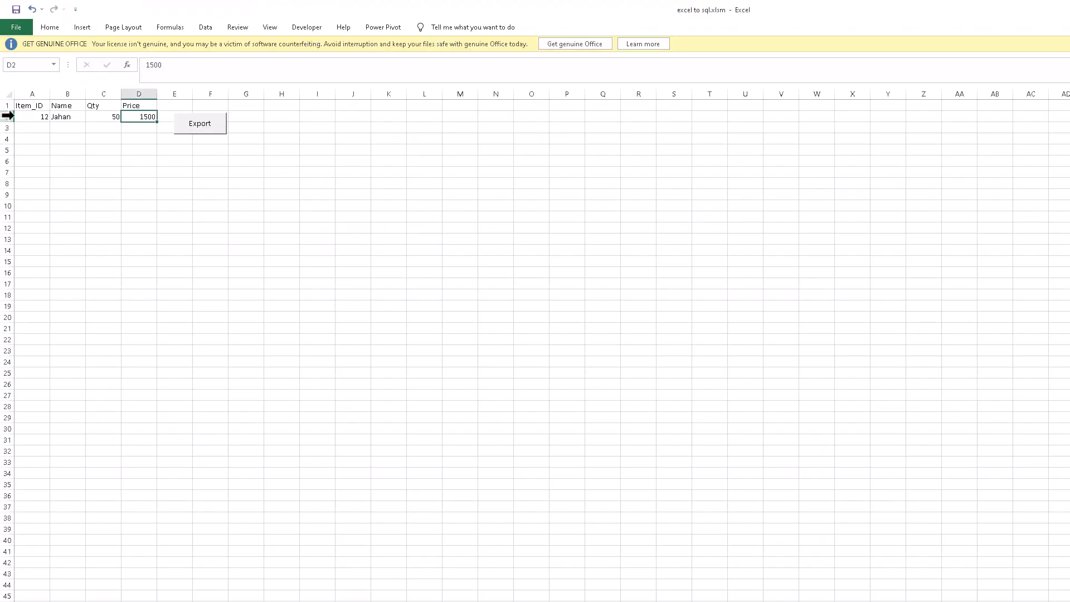
- Select the Jahan row and review Button1_Click's code, clearing the Next line highlight
click(31, 116)
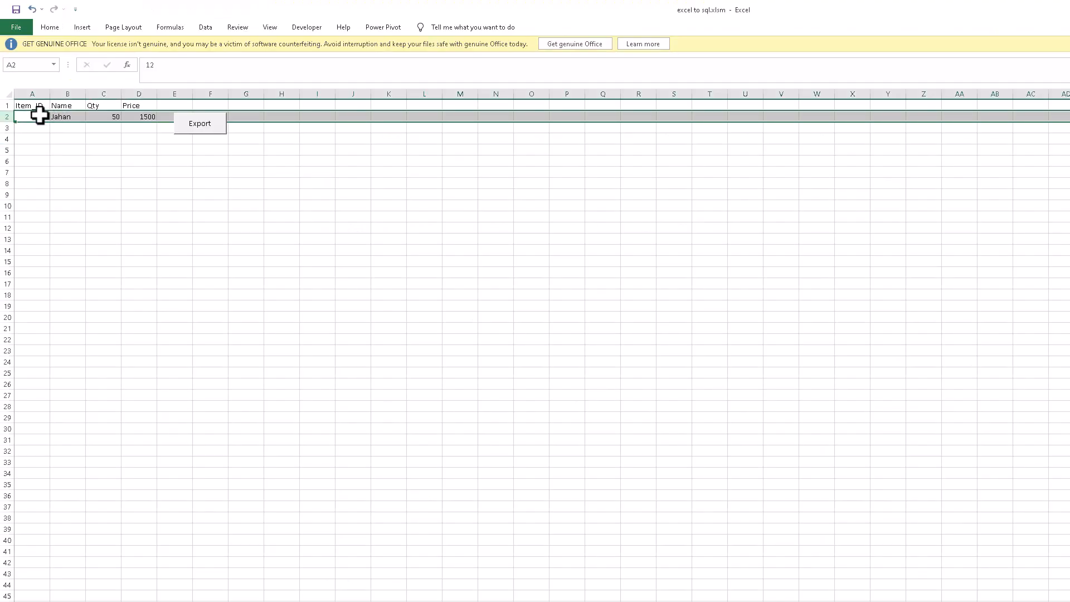
click(306, 27)
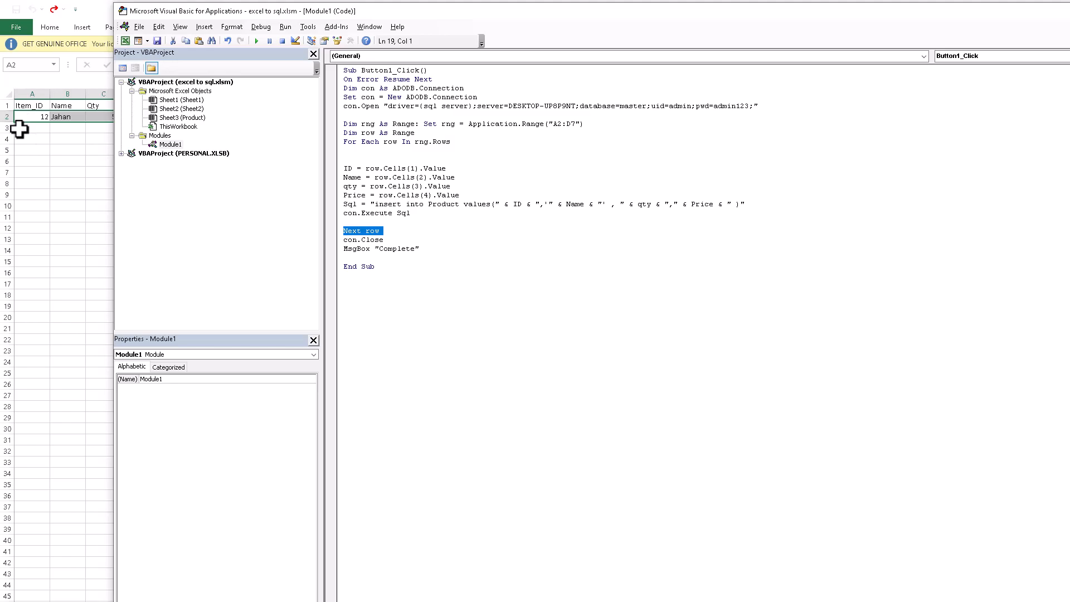
mouse_move(426, 154)
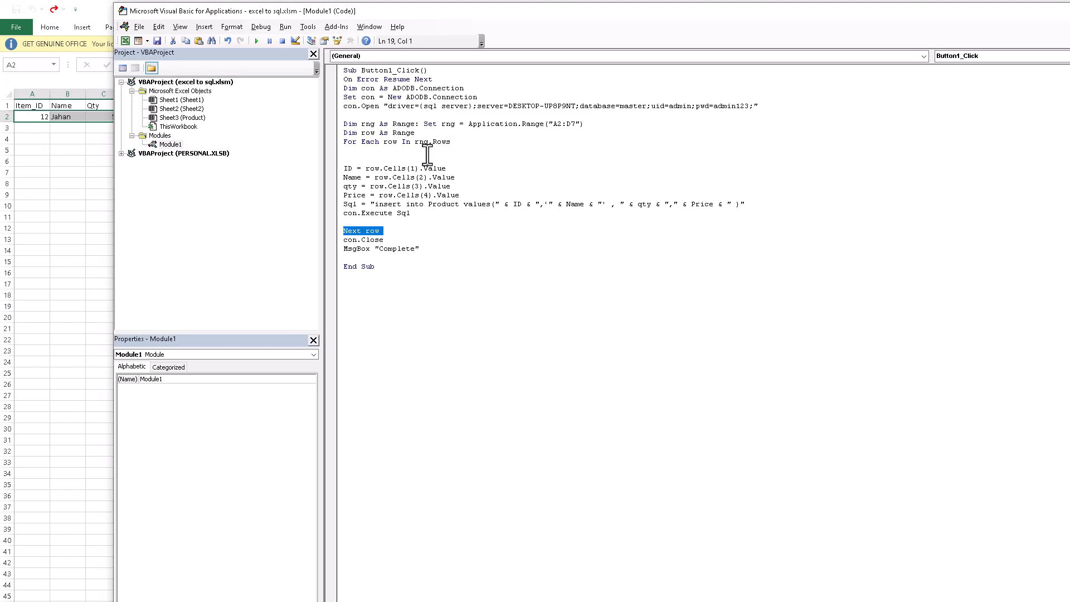
mouse_move(191, 141)
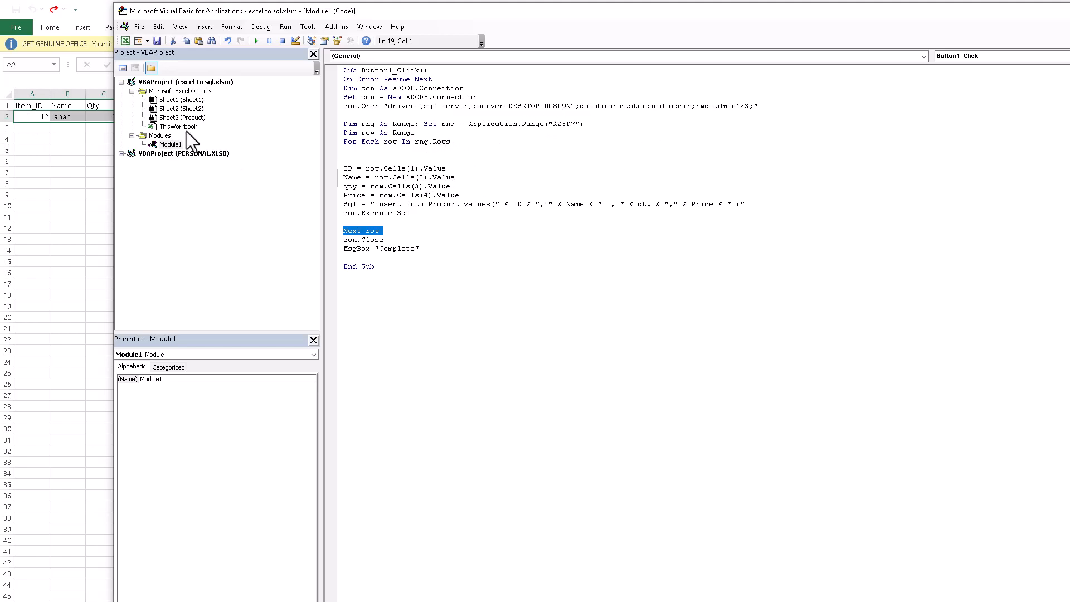
click(385, 240)
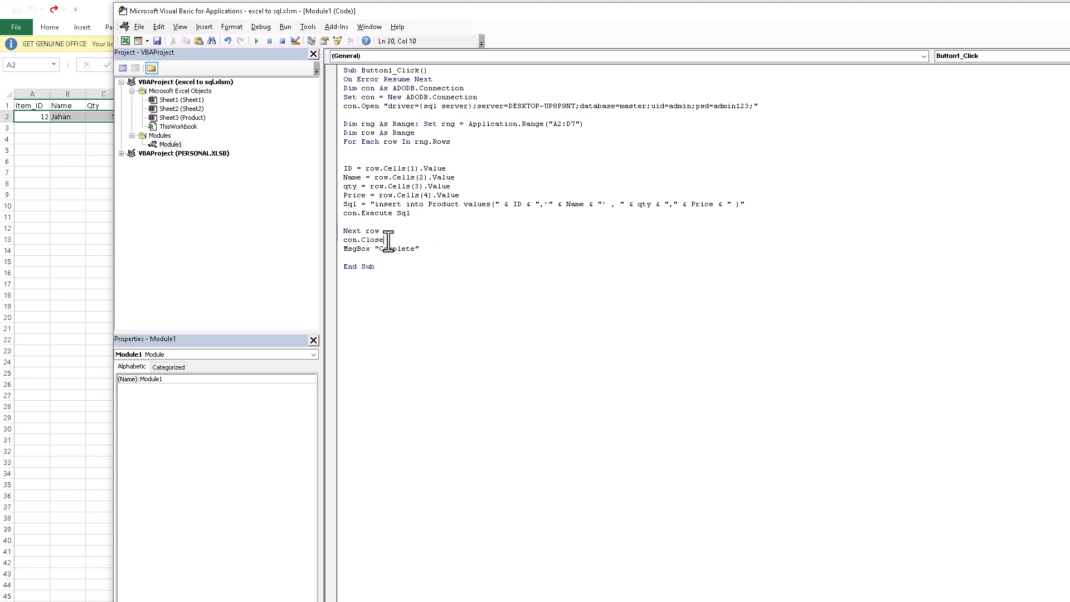
double_click(363, 240)
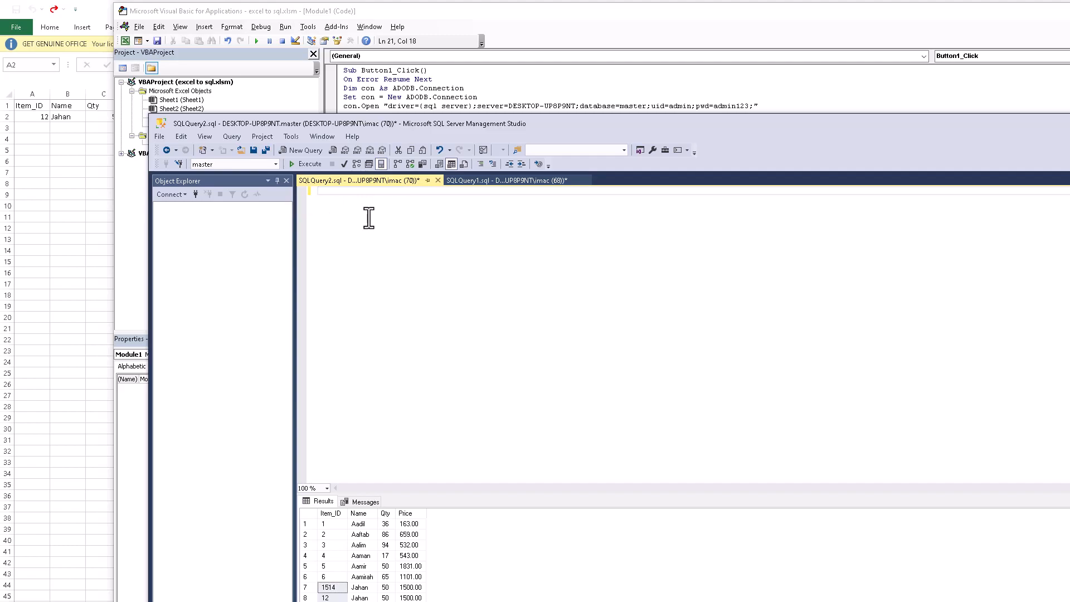
- Run 'select qty from product;', then run 'select * from product;' to show all columns
text(select)
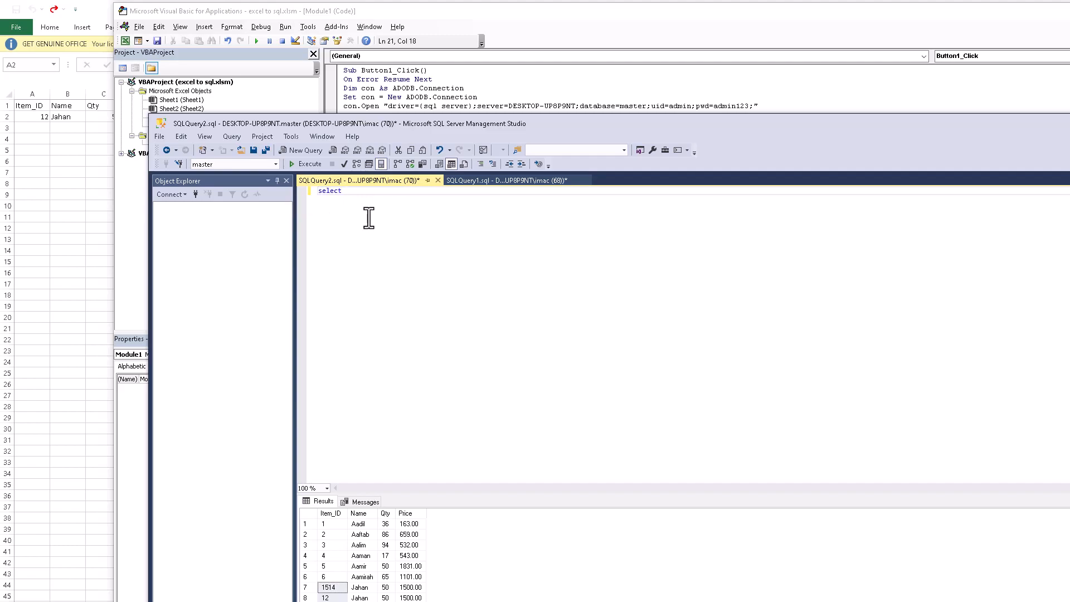
text(q)
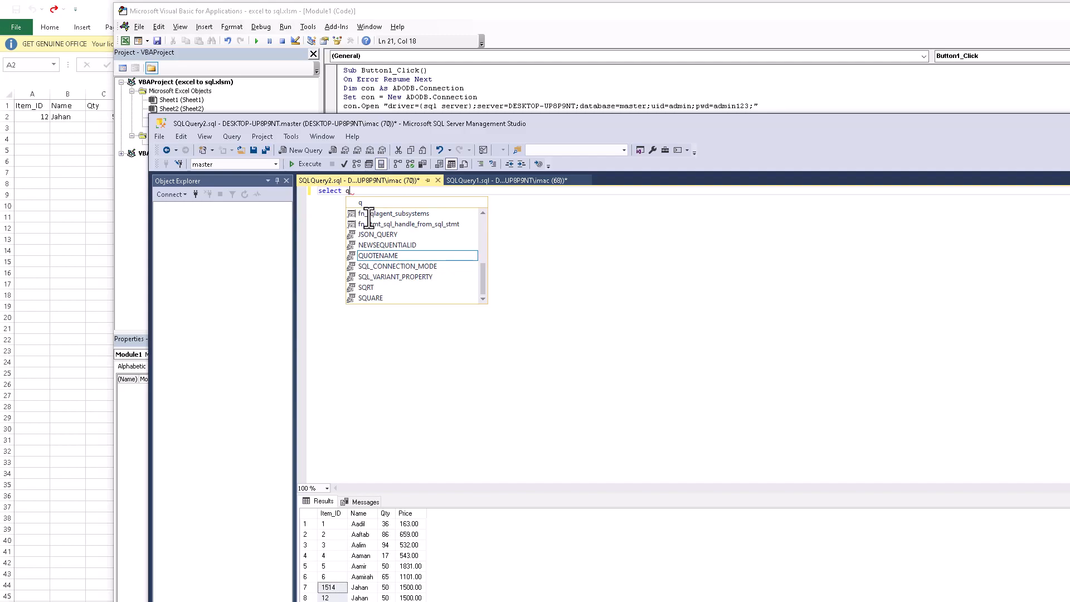
text(ty)
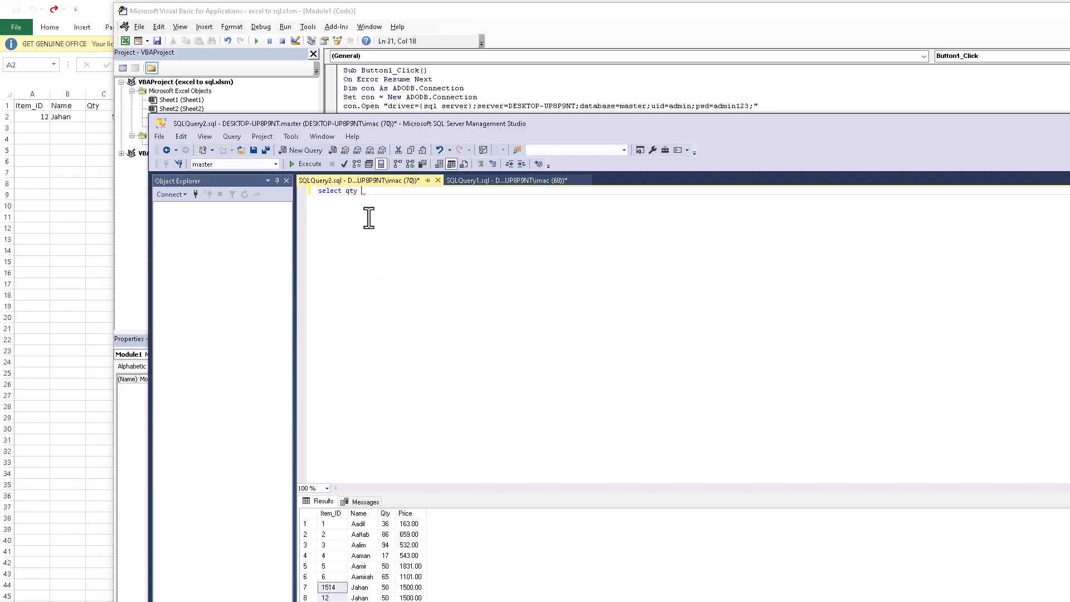
text(from prod)
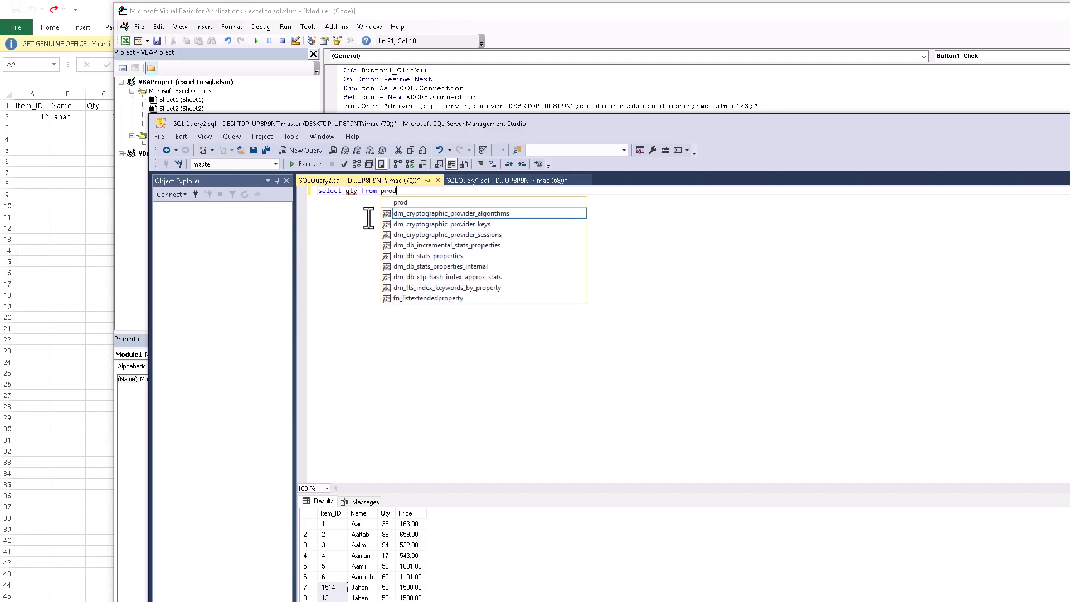
text(uct;)
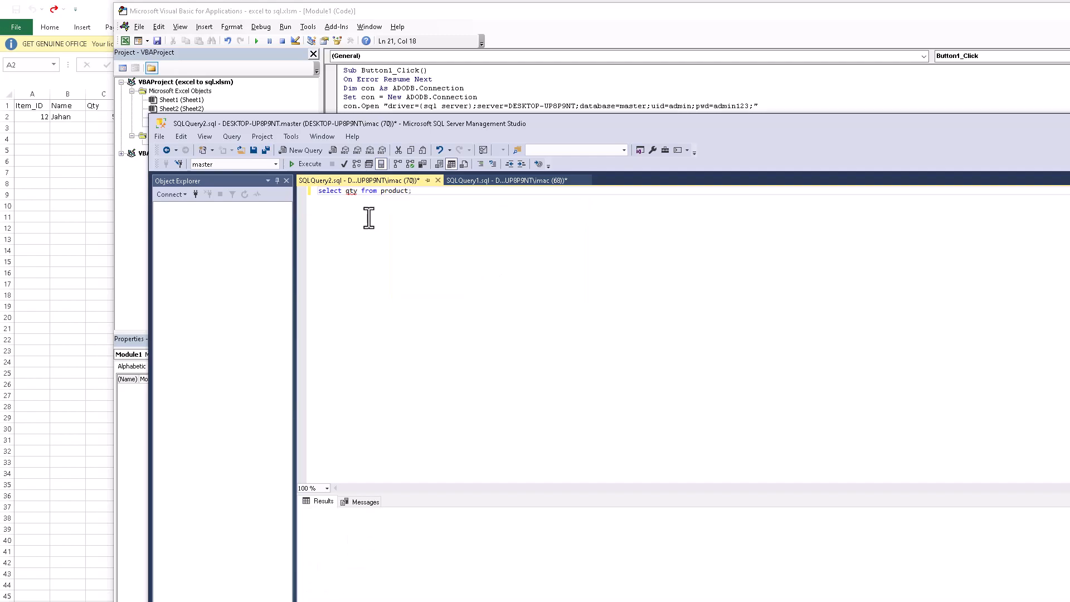
click(309, 164)
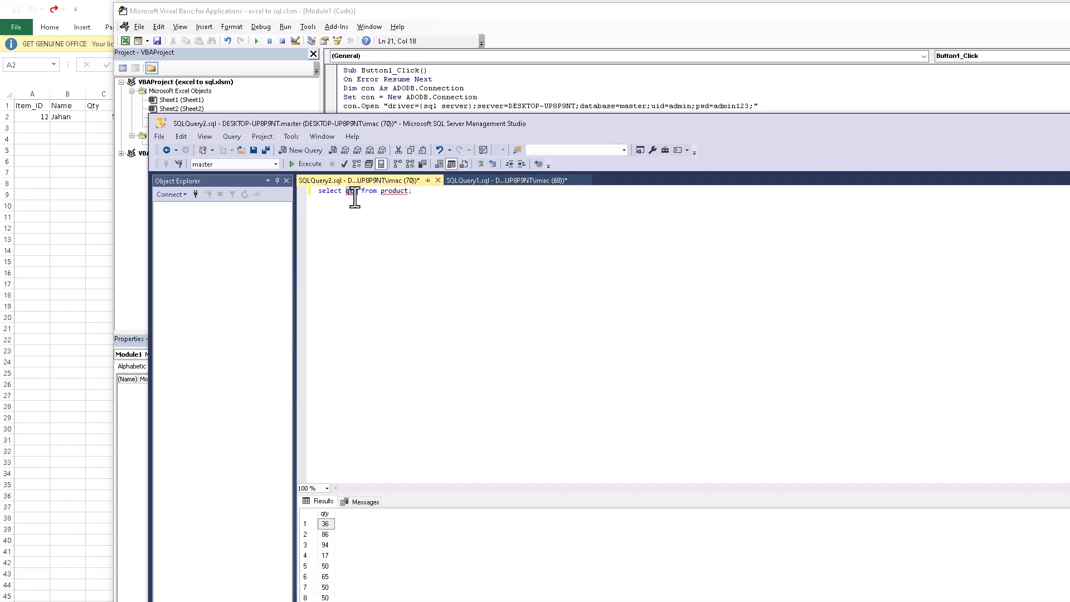
mouse_move(352, 191)
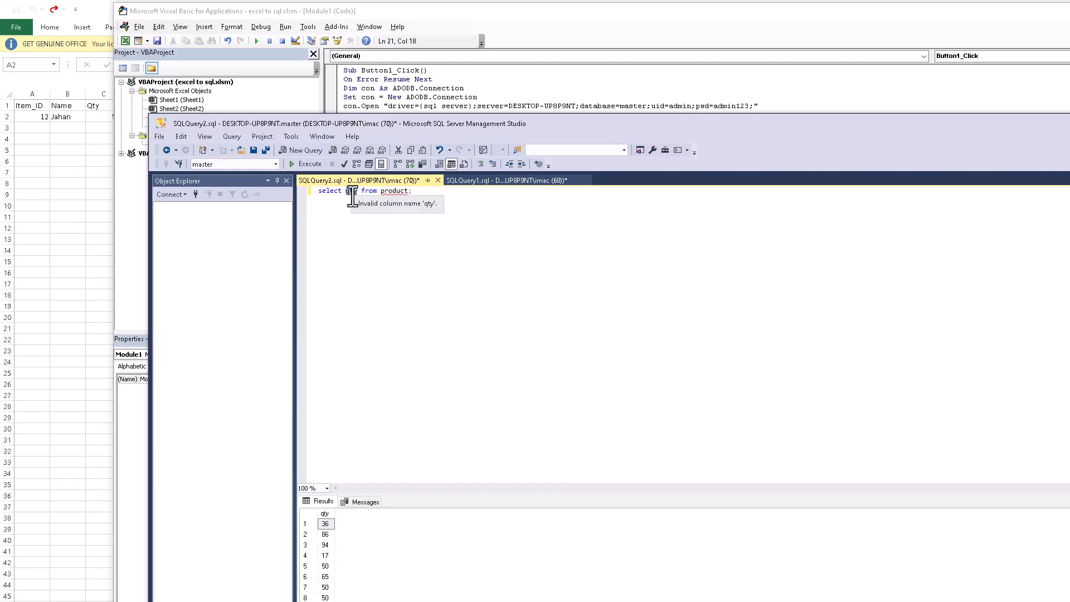
mouse_move(368, 194)
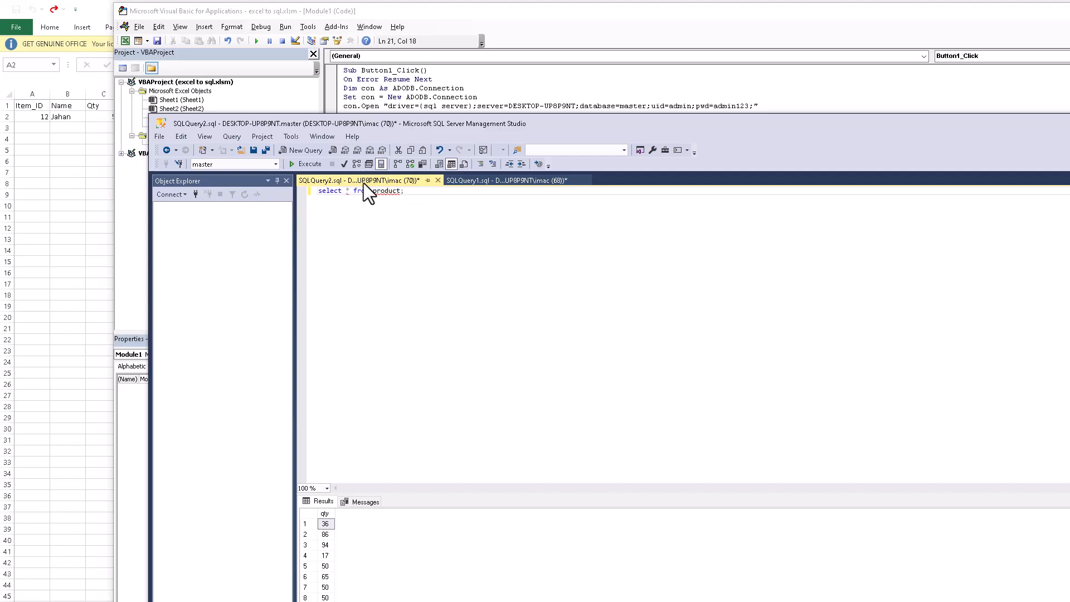
click(309, 163)
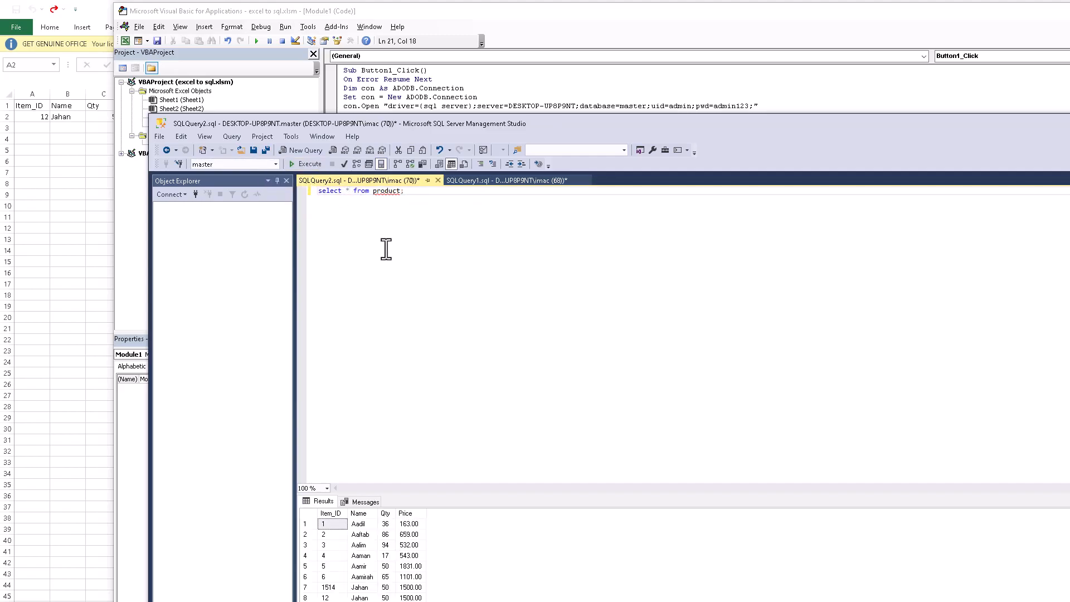